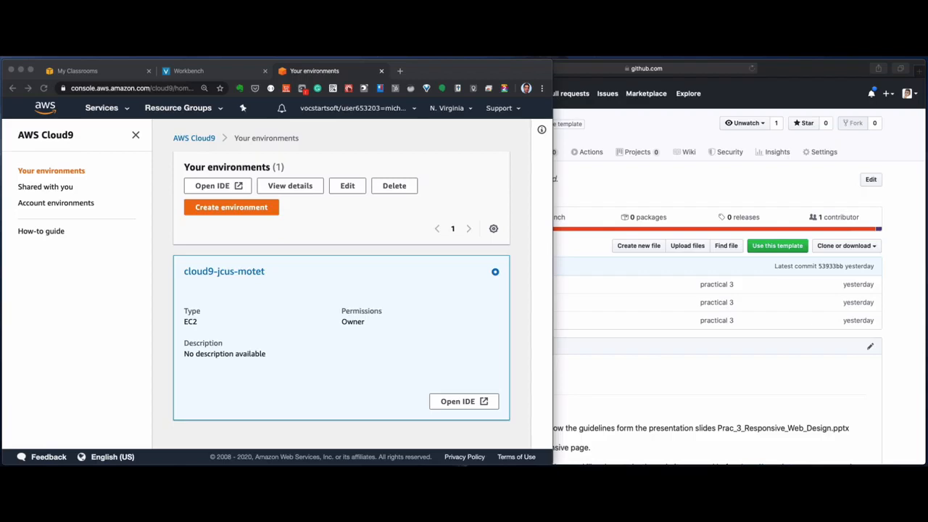
pyautogui.moveTo(422, 342)
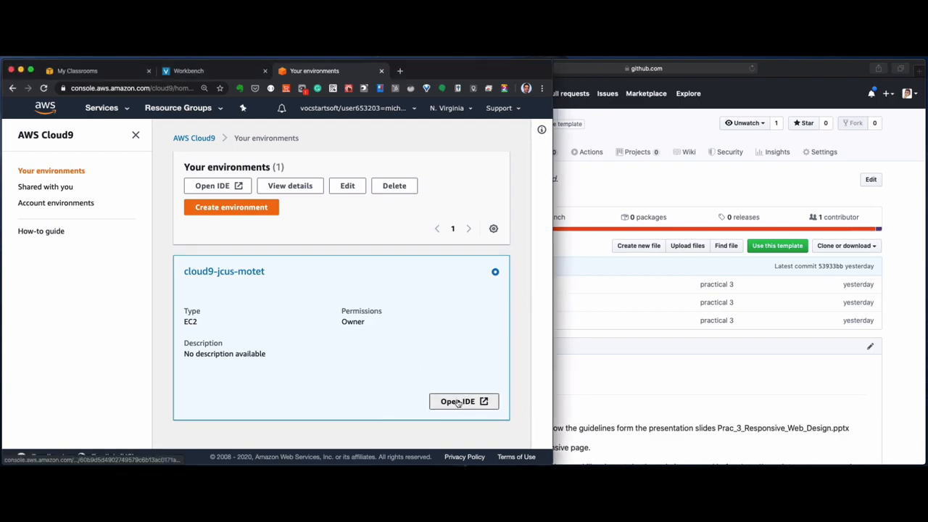
# Step: Launch the Cloud9 environment's IDE from the Your environments page
pyautogui.click(458, 402)
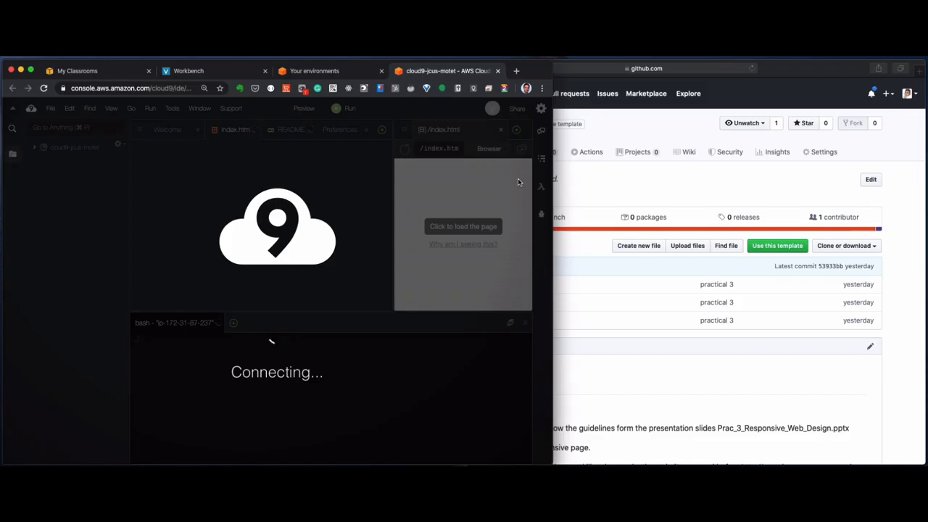
pyautogui.moveTo(281, 325)
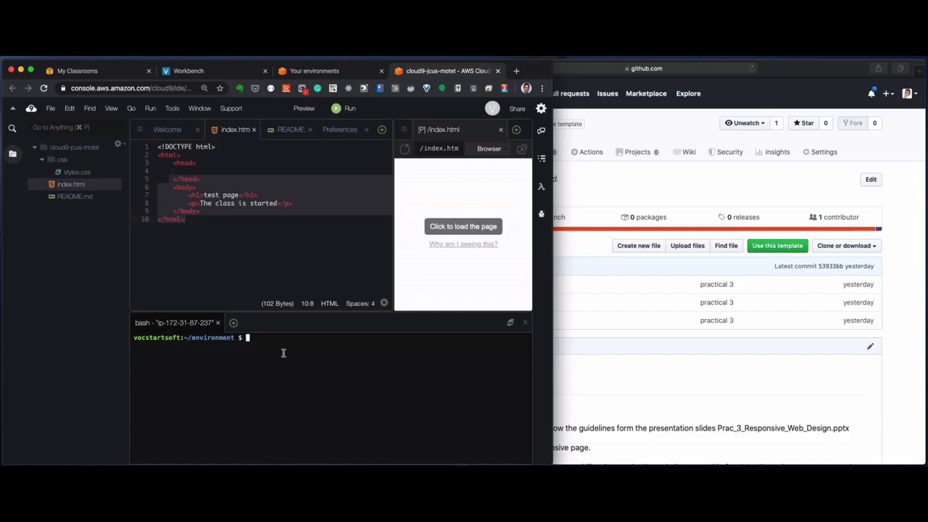
# Step: Move the terminal to the home directory and print its path /home/ubuntu
pyautogui.write('cd')
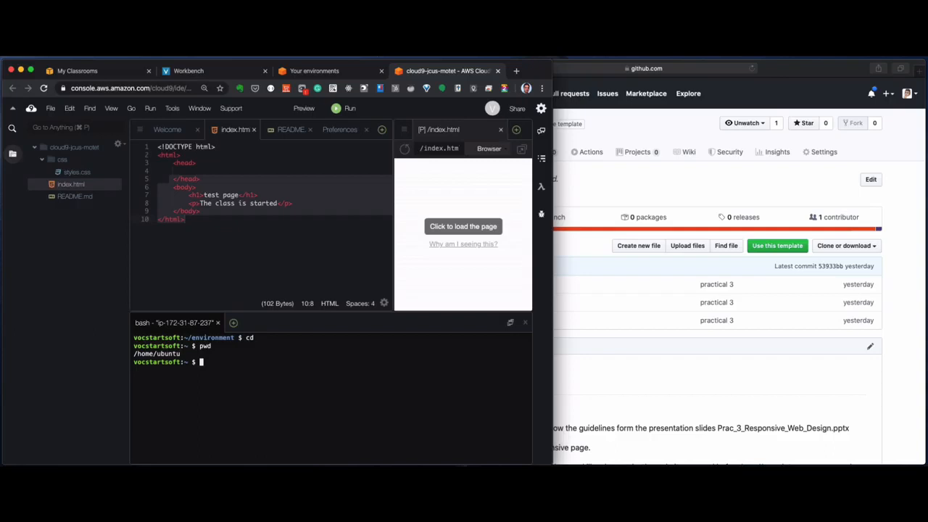
# Step: Run ssh-keygen -t rsa at the default path, overwriting with no passphrase, ending in permission denied
pyautogui.write('ss')
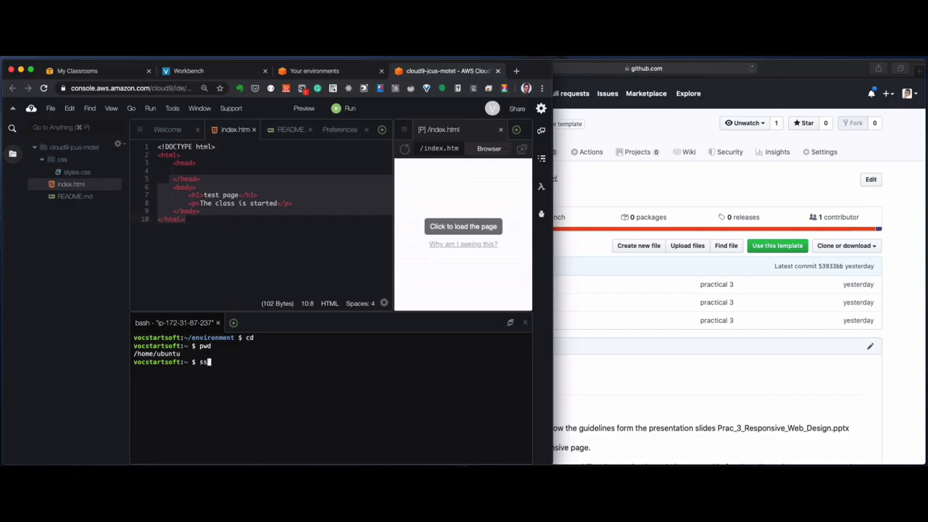
pyautogui.write('h-keyg')
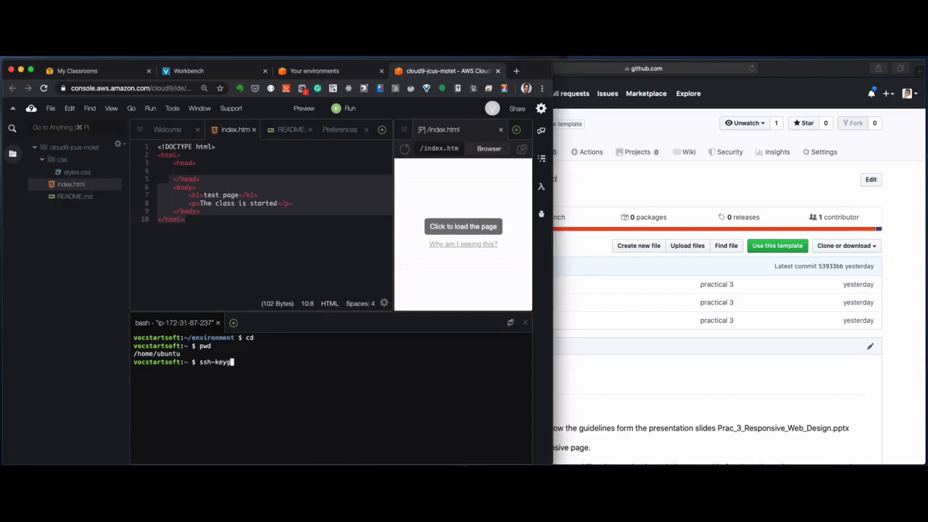
pyautogui.write('n')
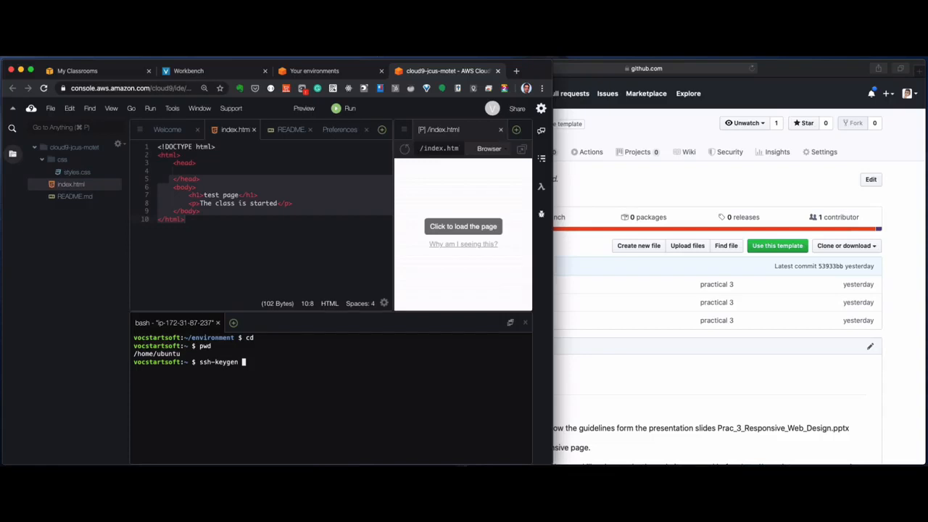
pyautogui.write('-t')
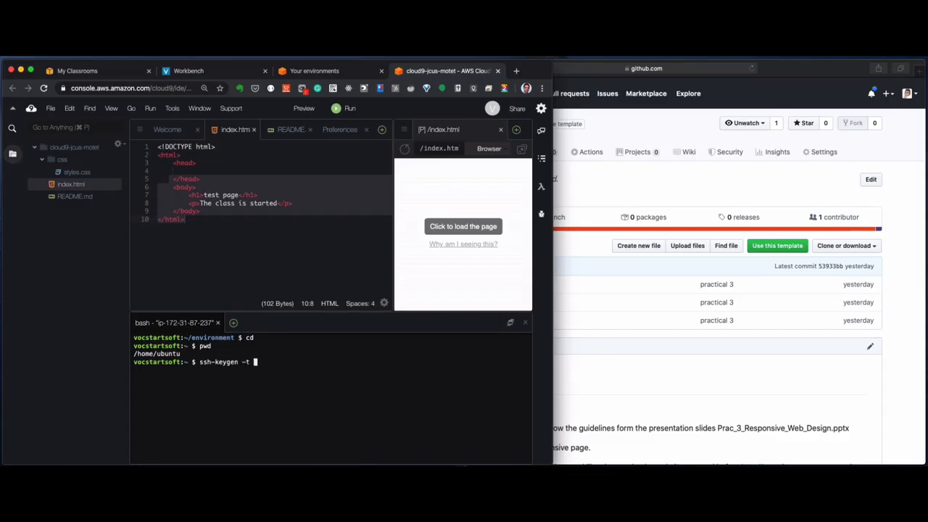
pyautogui.write('rsa')
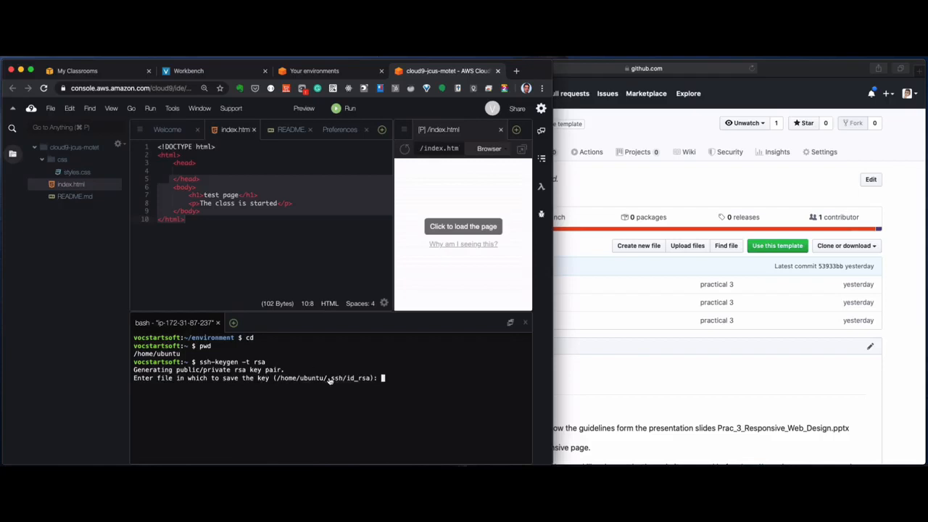
pyautogui.moveTo(341, 379)
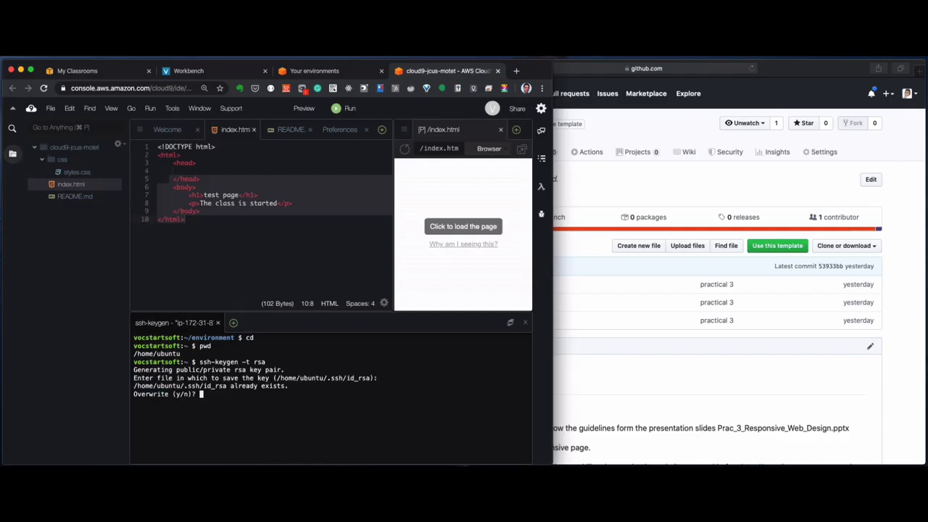
pyautogui.write('y')
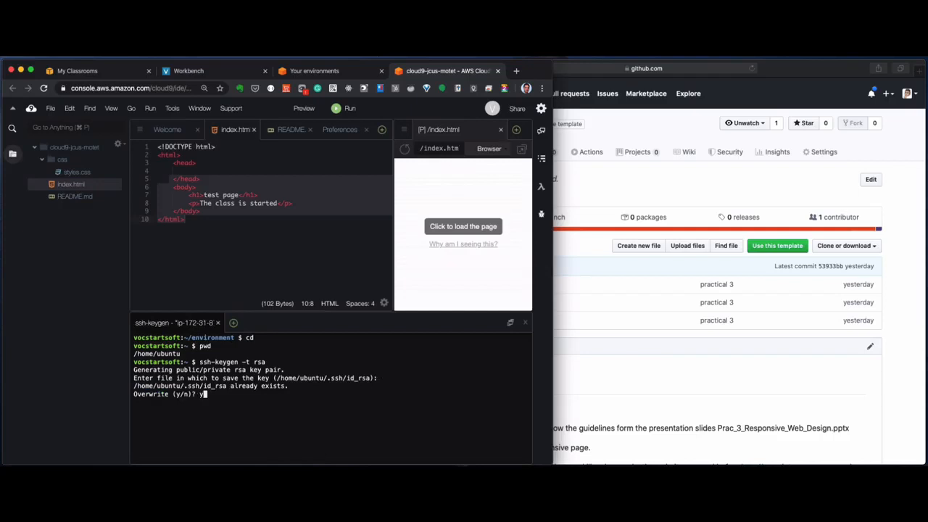
pyautogui.press('Enter')
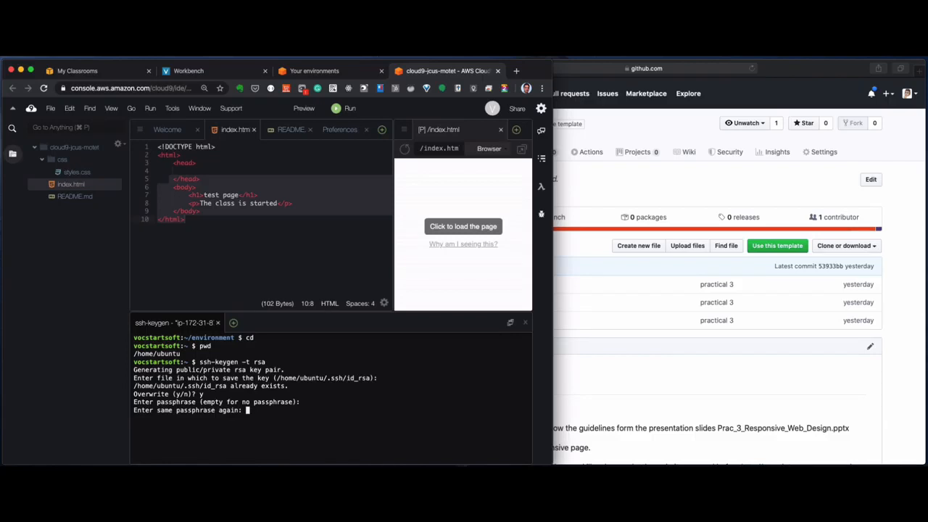
pyautogui.press('Enter')
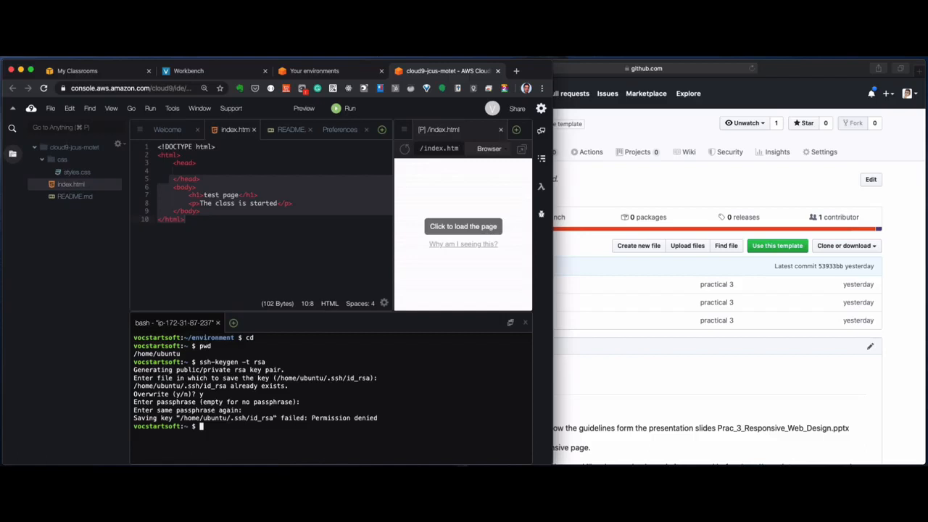
# Step: Run chmod 0644 on .ssh/id_rsa and remove the old private key file
pyautogui.write('sudo rm')
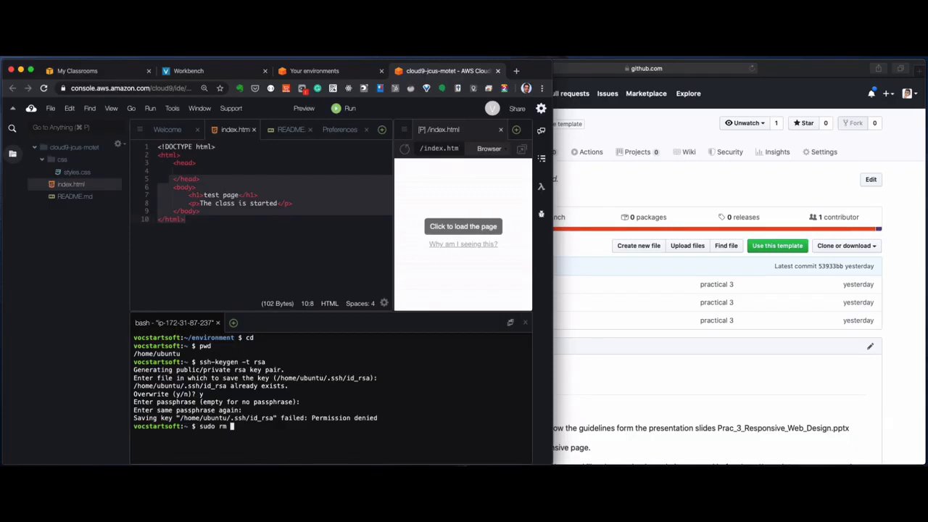
pyautogui.write('.ss')
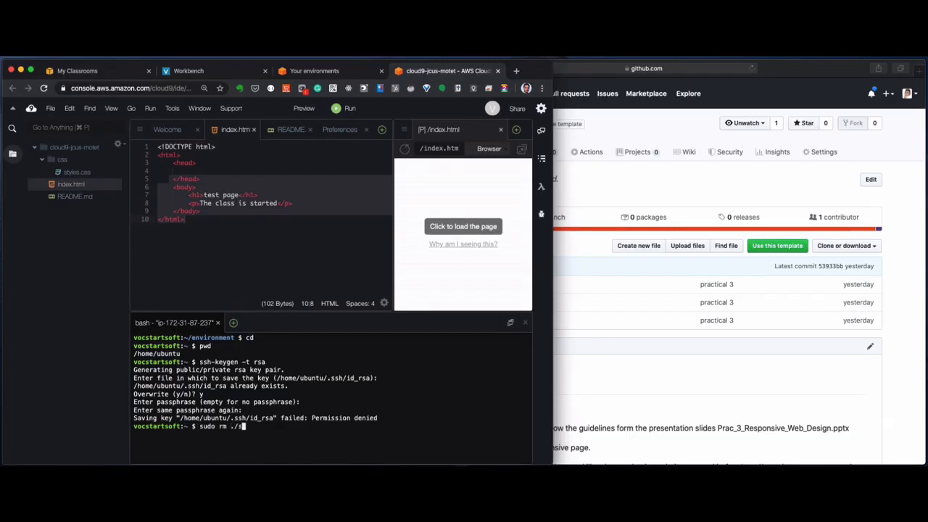
pyautogui.write('sh/i')
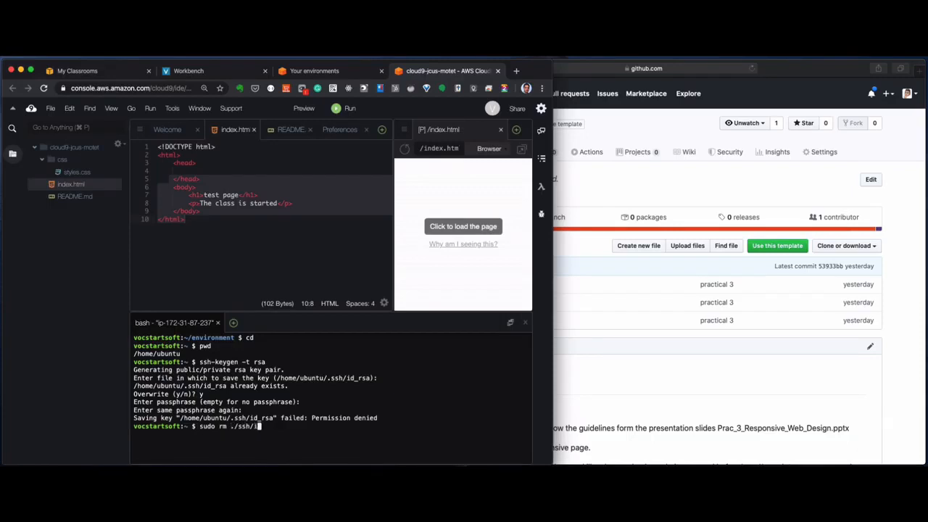
pyautogui.write('d')
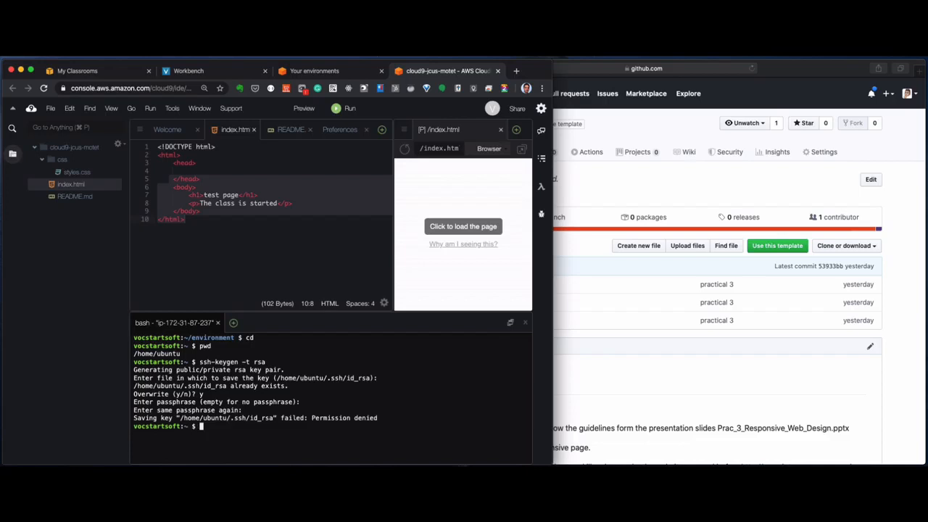
pyautogui.write('chmod .')
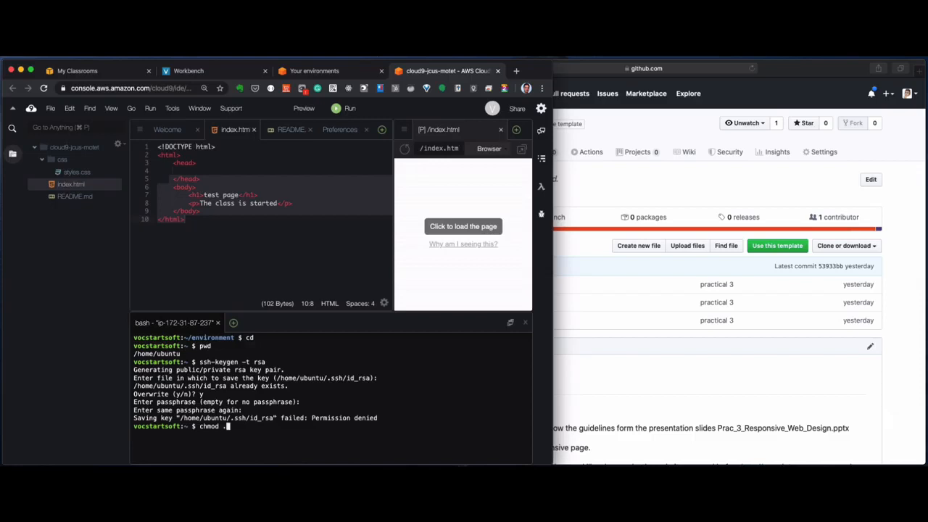
pyautogui.write('ssh')
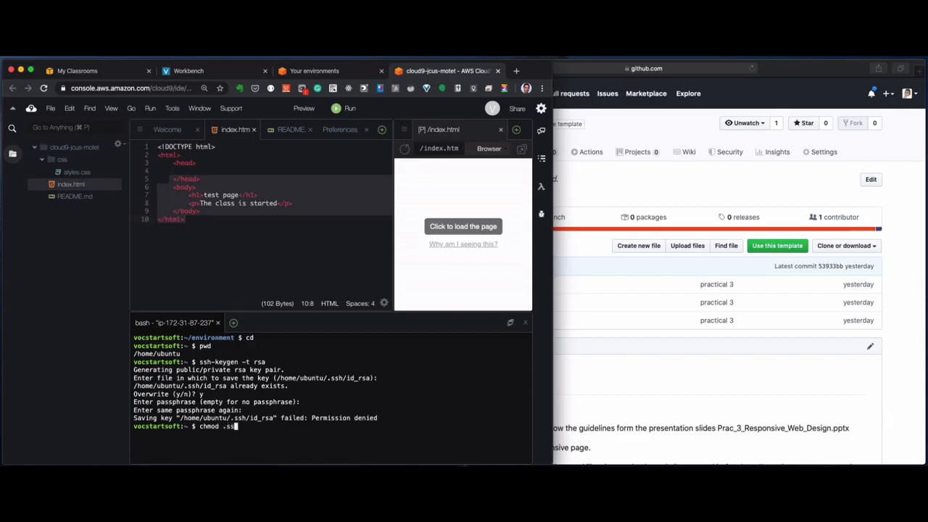
pyautogui.write('/')
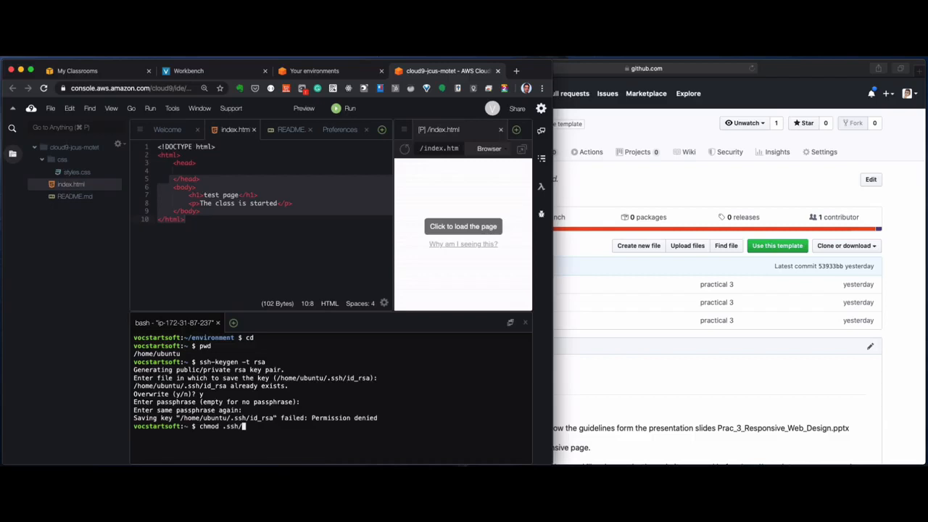
pyautogui.write('id_rsa')
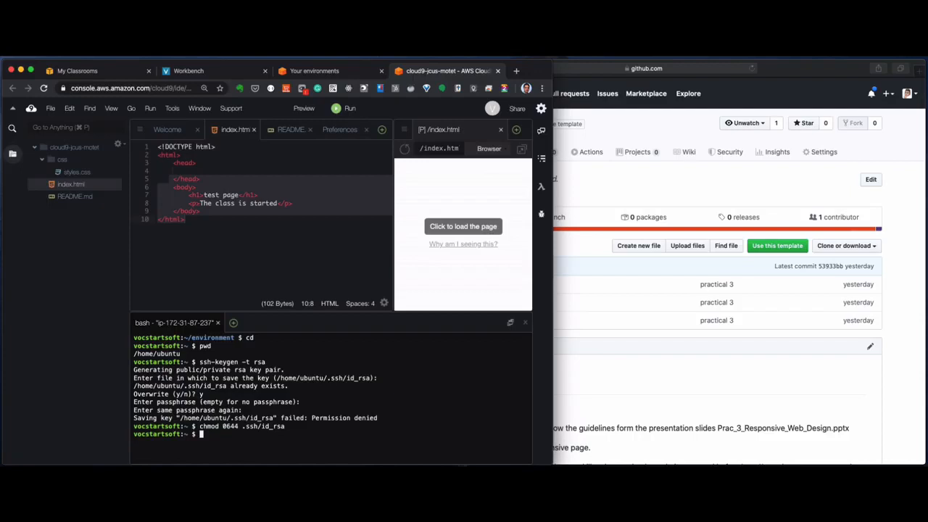
pyautogui.write('chmod 0644 .ssh/id_rsa')
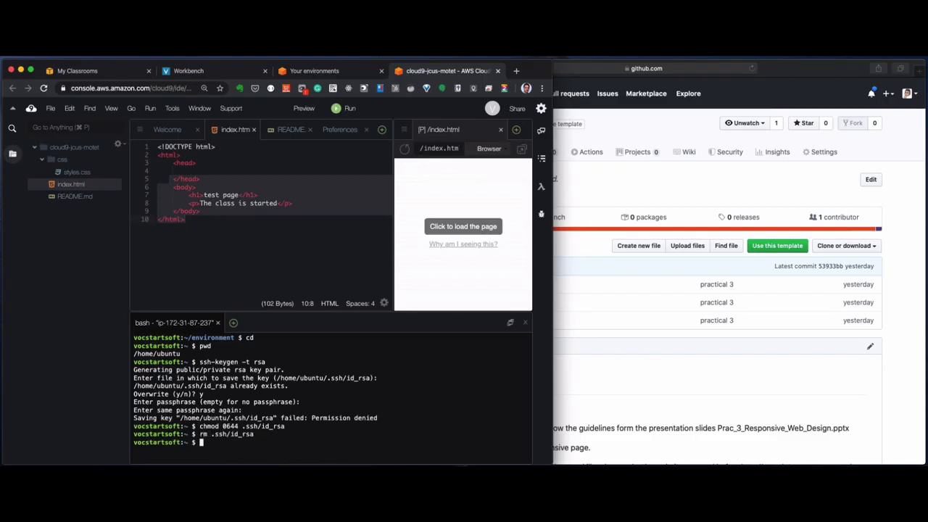
# Step: Re-run ssh-keygen -t rsa with default path and empty passphrase, producing a new key pair
pyautogui.write('chmod 0644 .ssh/id_rsa')
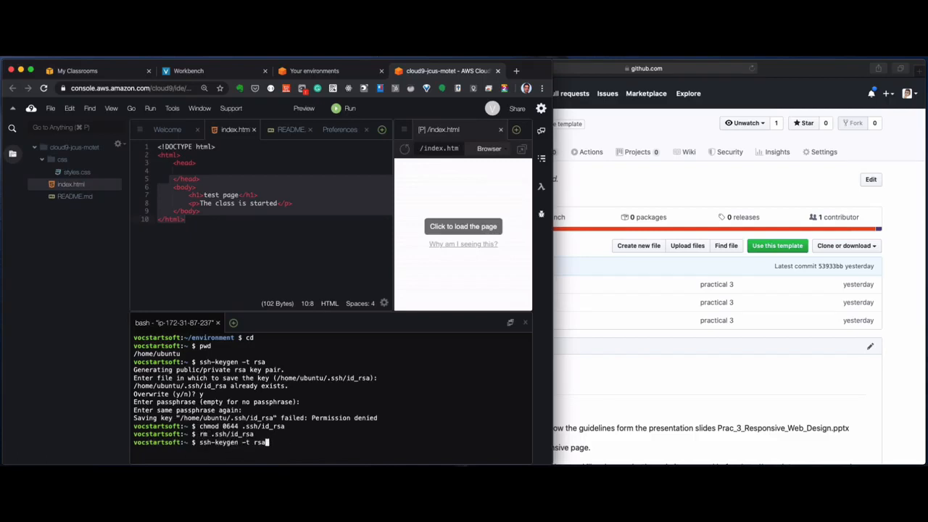
pyautogui.press('Enter')
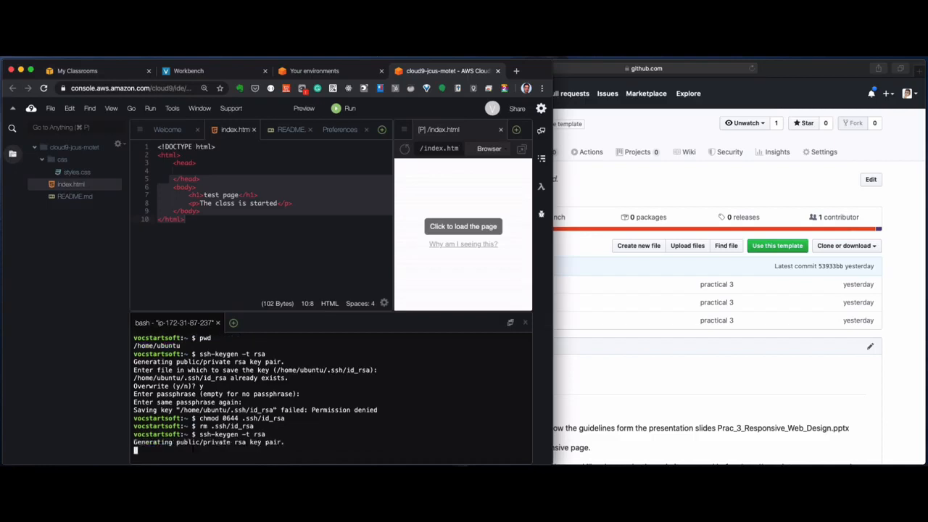
pyautogui.press('Enter')
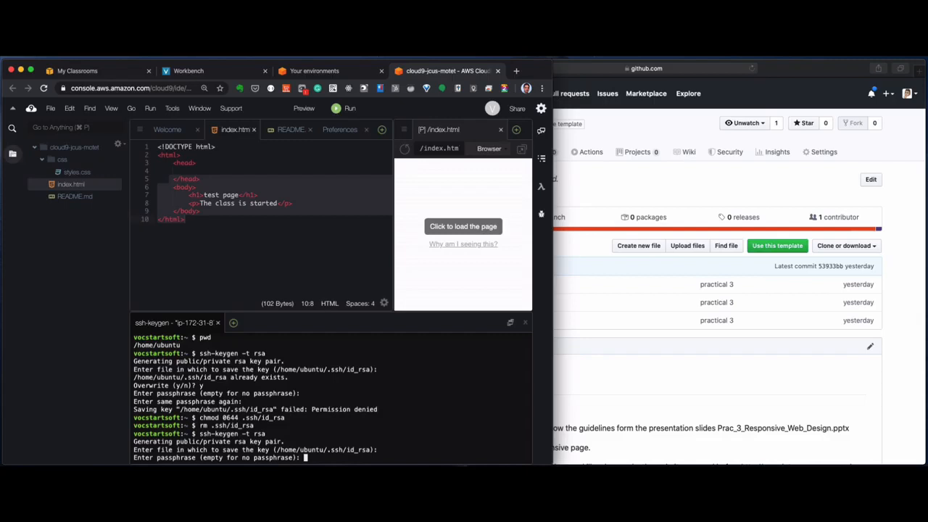
pyautogui.press('Return')
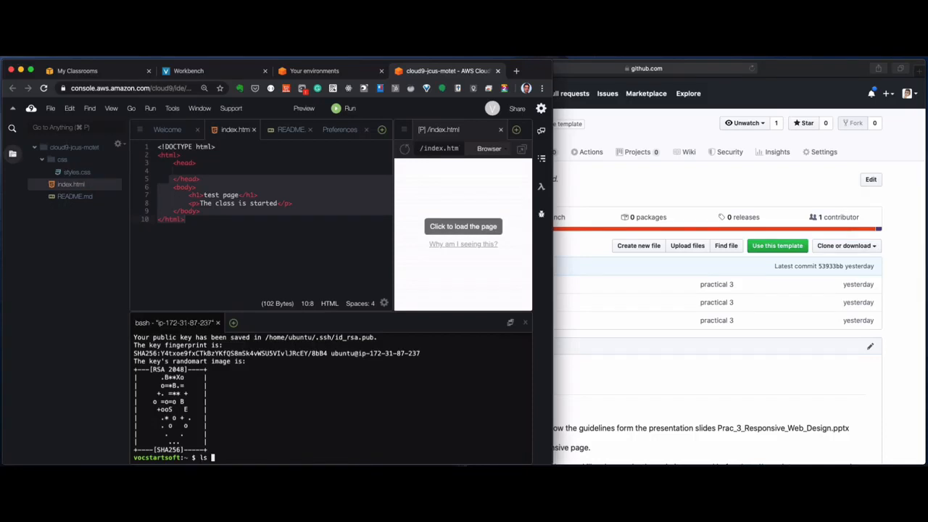
# Step: List the .ssh directory and print id_rsa.pub with more so the key can be copied
pyautogui.write('-al')
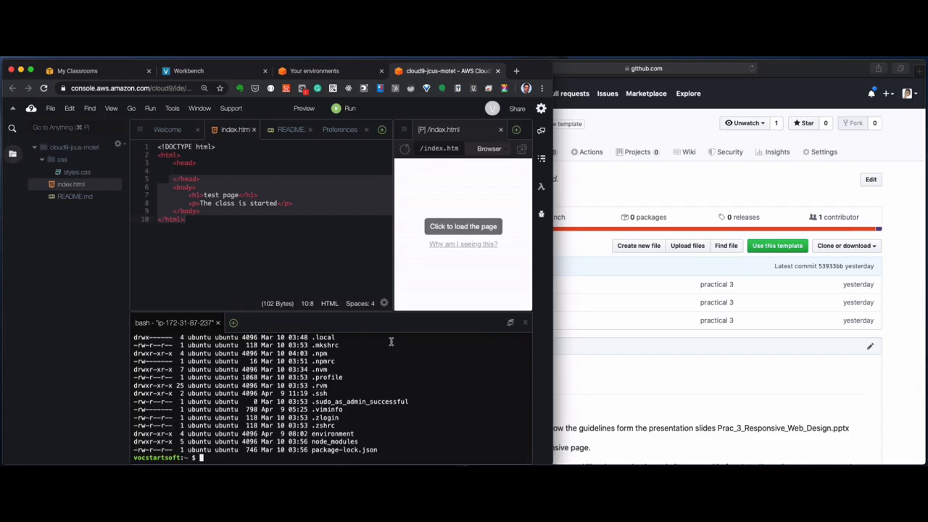
pyautogui.write('cd .ssh')
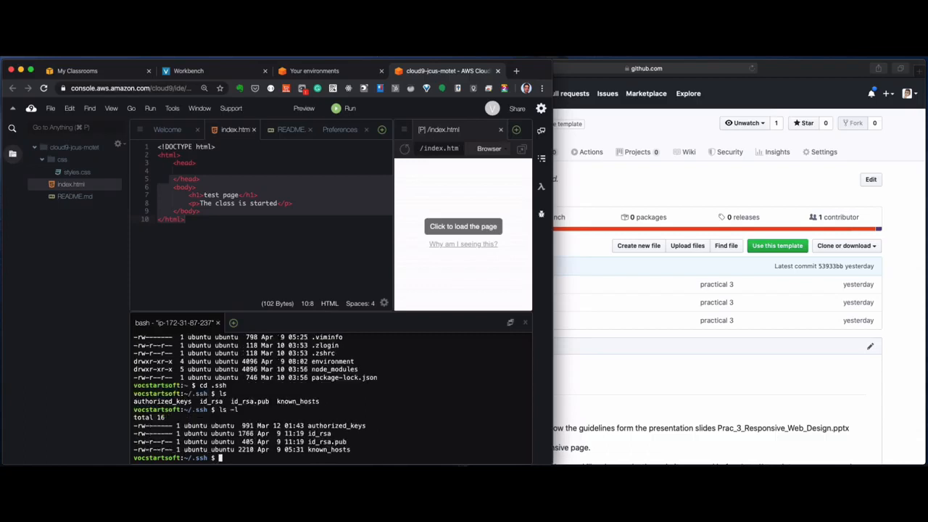
pyautogui.moveTo(313, 432)
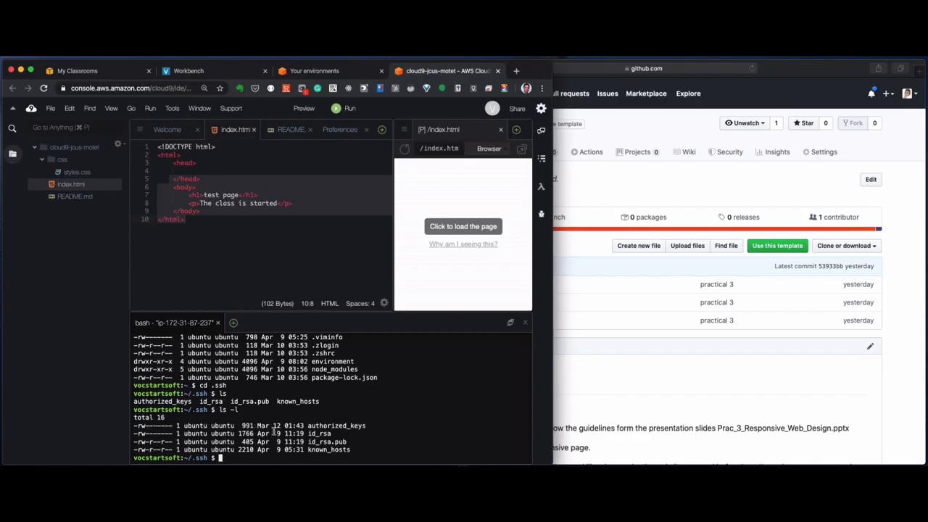
pyautogui.moveTo(328, 432)
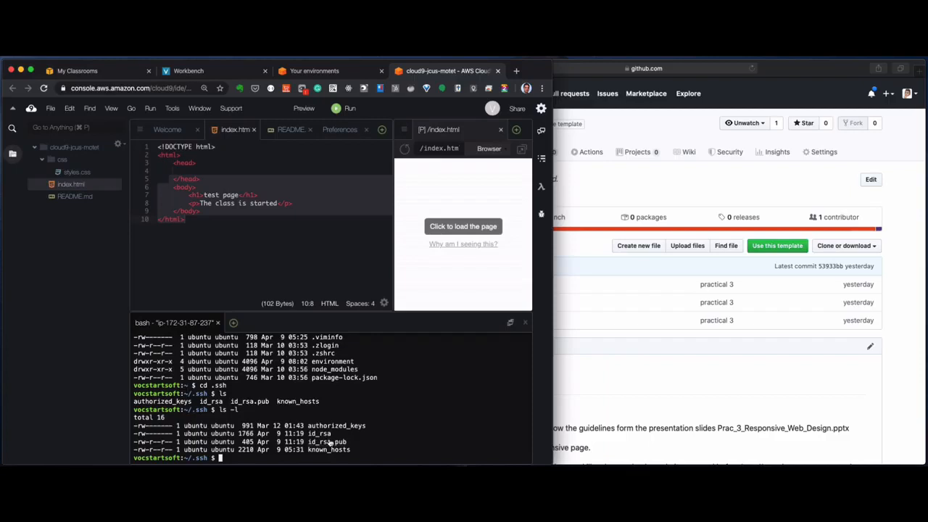
pyautogui.moveTo(337, 441)
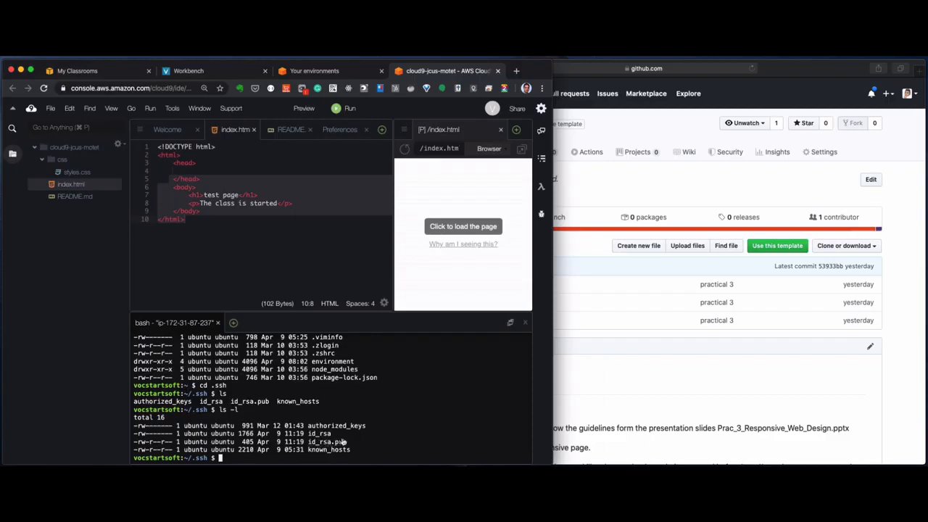
pyautogui.moveTo(374, 405)
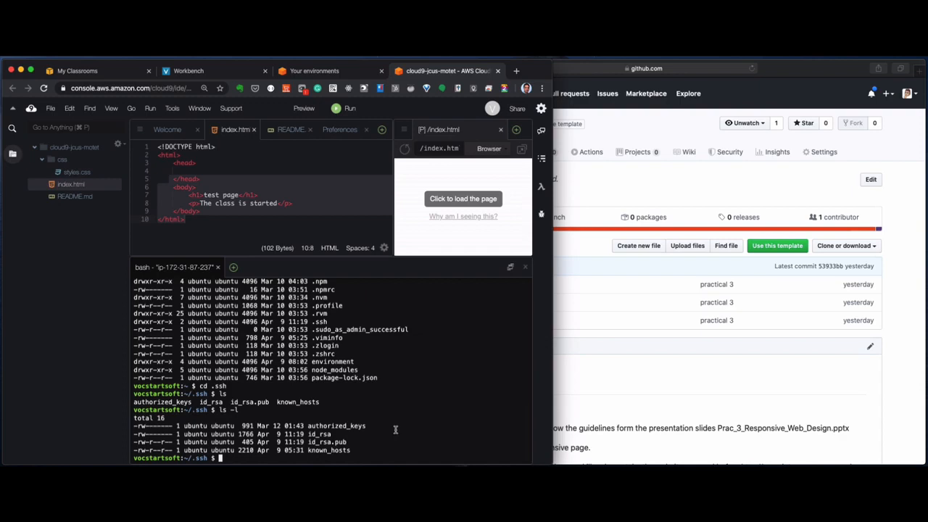
pyautogui.write('more')
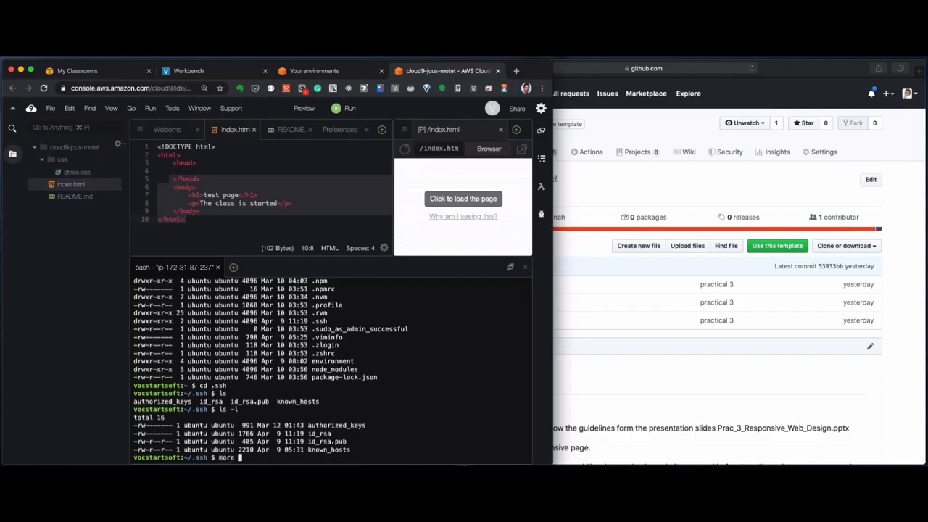
pyautogui.write('id_rsa.pub')
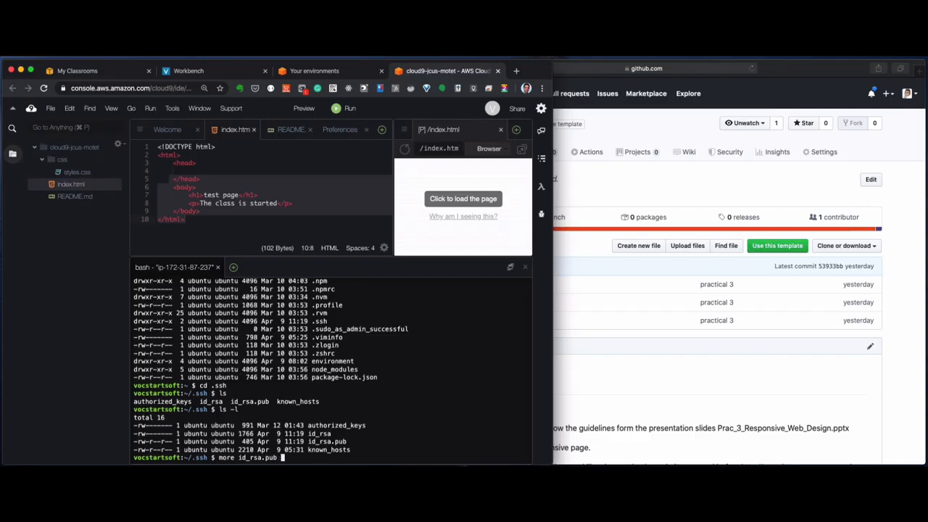
pyautogui.press('Enter')
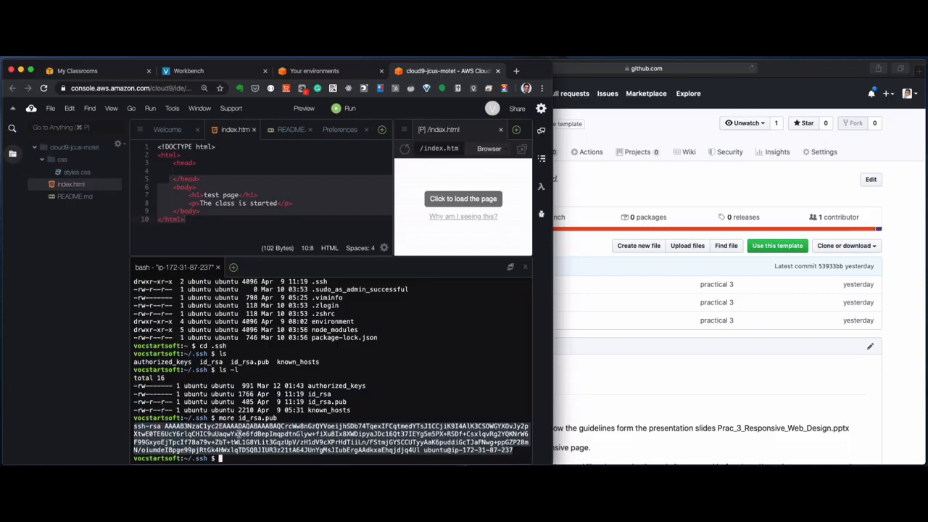
pyautogui.moveTo(374, 391)
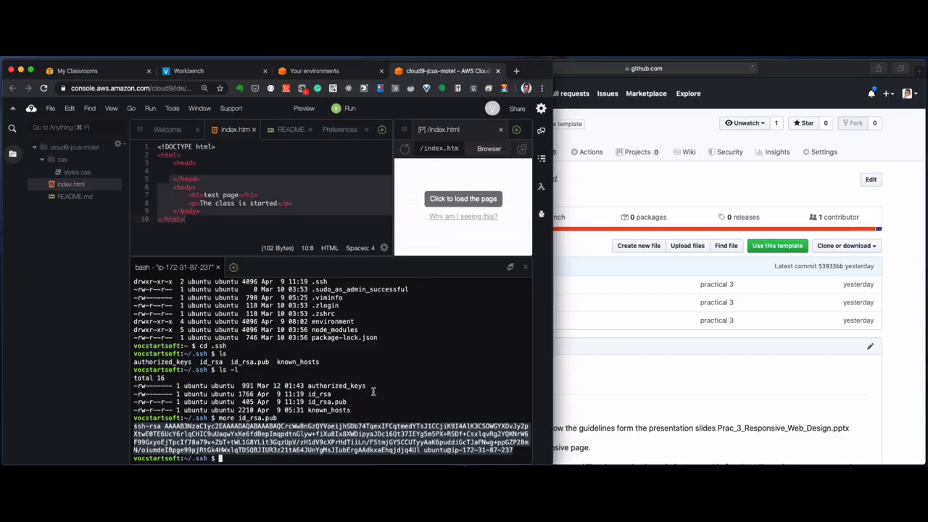
pyautogui.moveTo(681, 188)
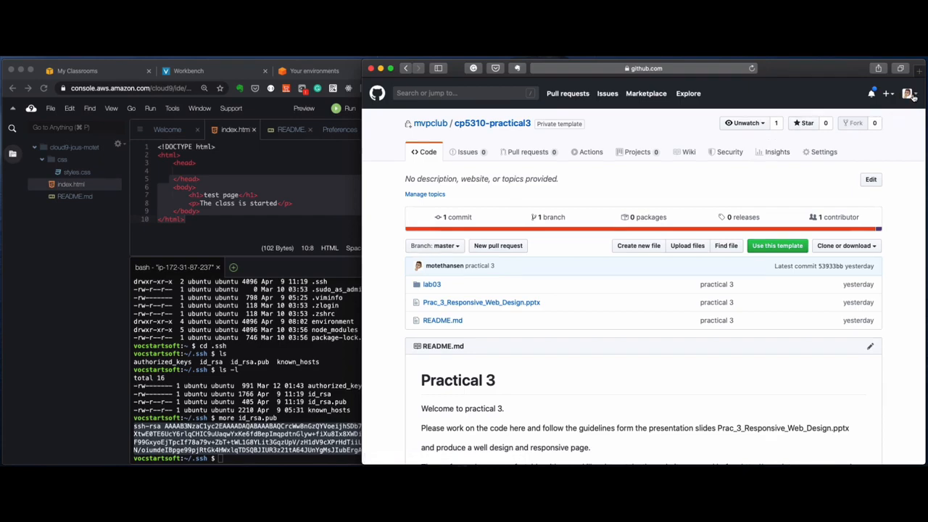
# Step: From the avatar menu reach the SSH and GPG keys settings and start a new SSH key
pyautogui.click(910, 93)
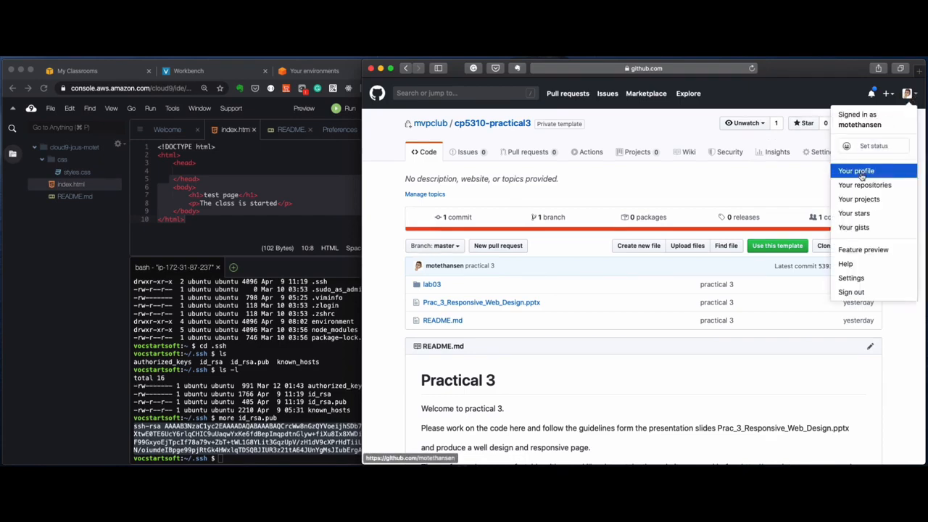
pyautogui.moveTo(855, 241)
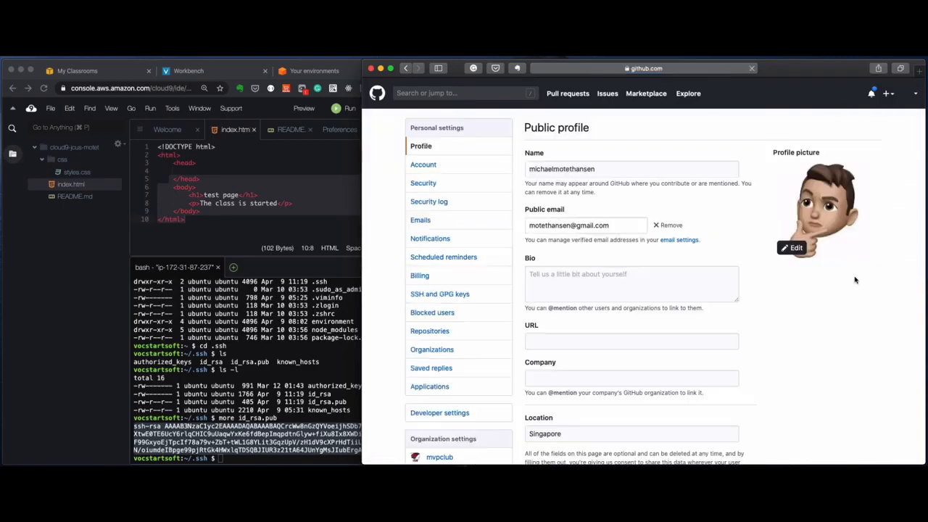
pyautogui.moveTo(432, 313)
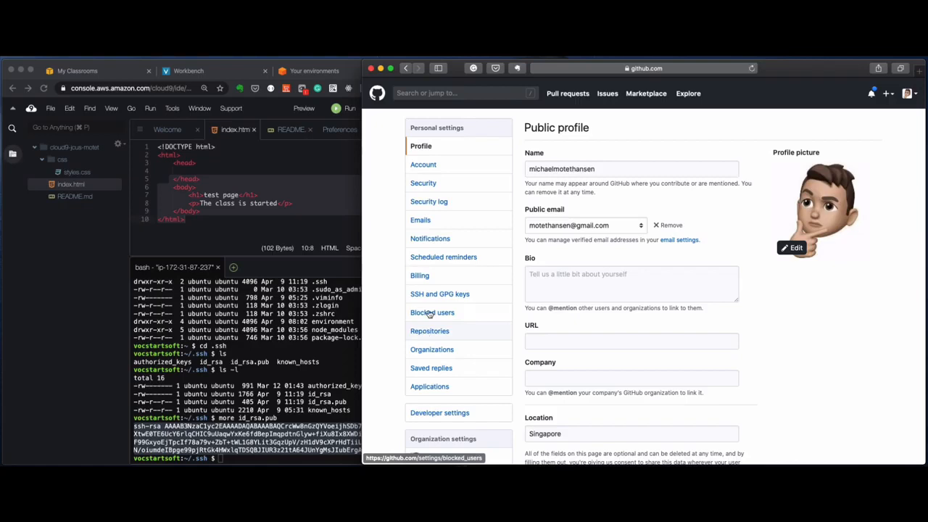
pyautogui.moveTo(438, 293)
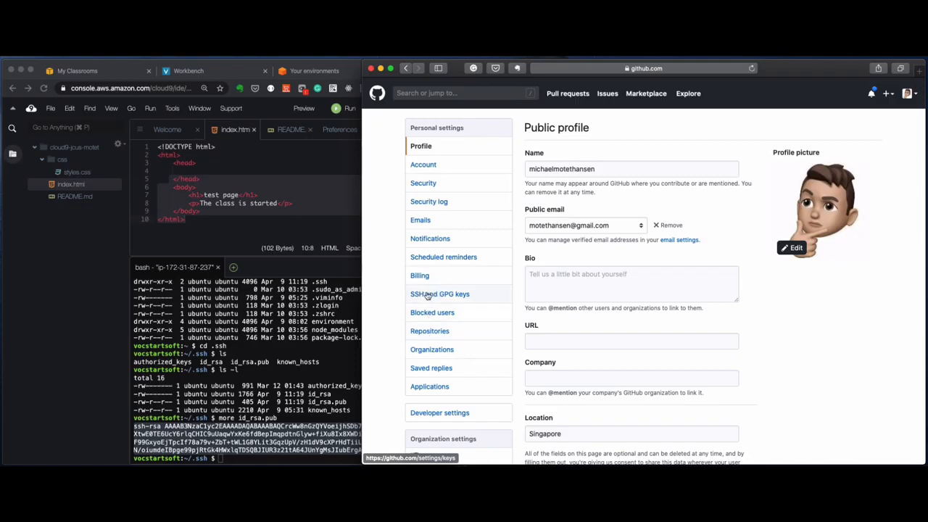
pyautogui.click(439, 293)
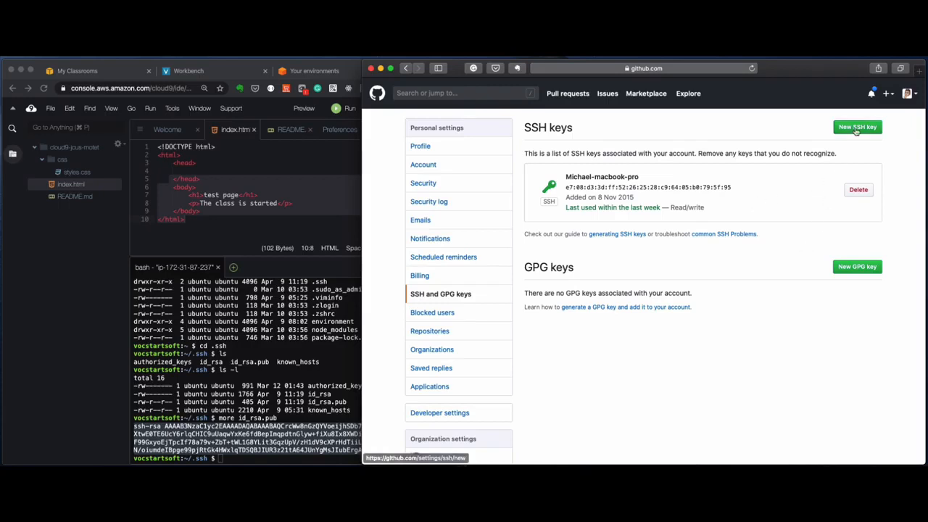
pyautogui.click(856, 124)
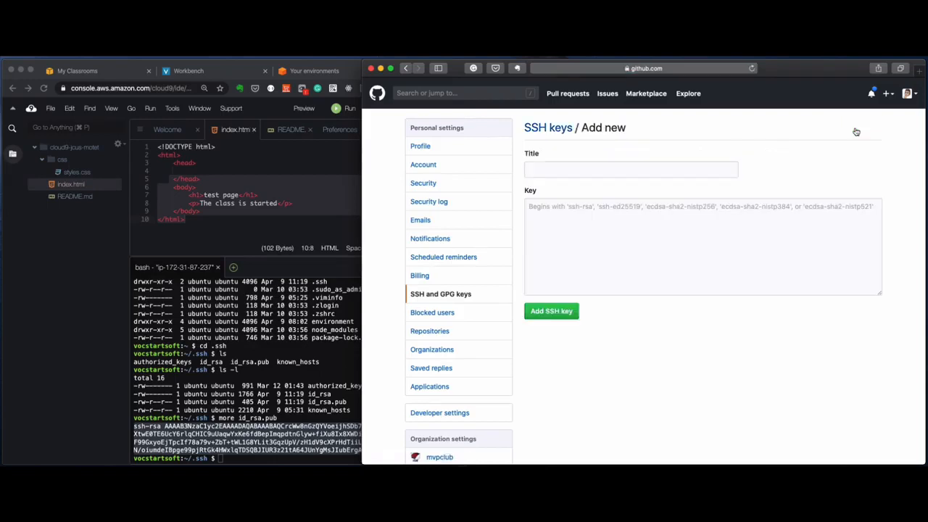
# Step: Add an SSH key titled cloud9 sshkey with the pasted public key and return to the keys list
pyautogui.write('c')
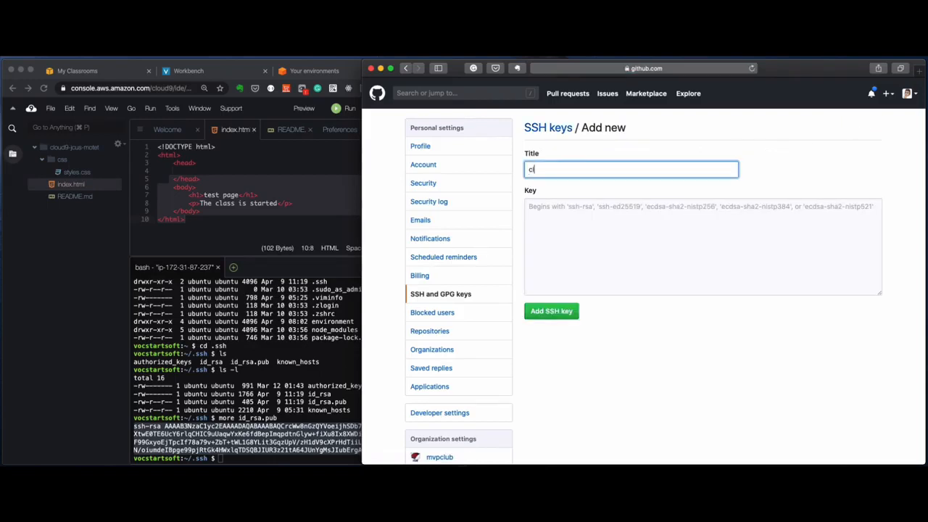
pyautogui.write('loud9 sshkey')
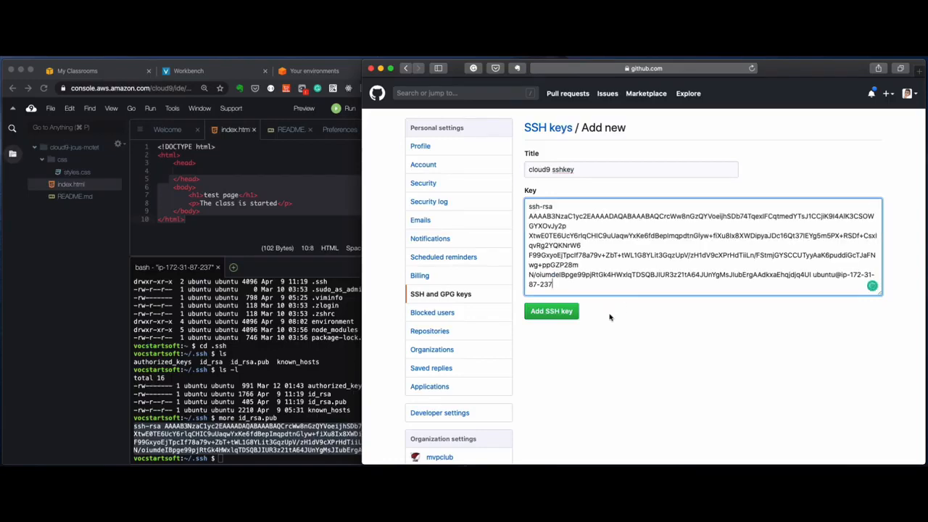
pyautogui.click(550, 311)
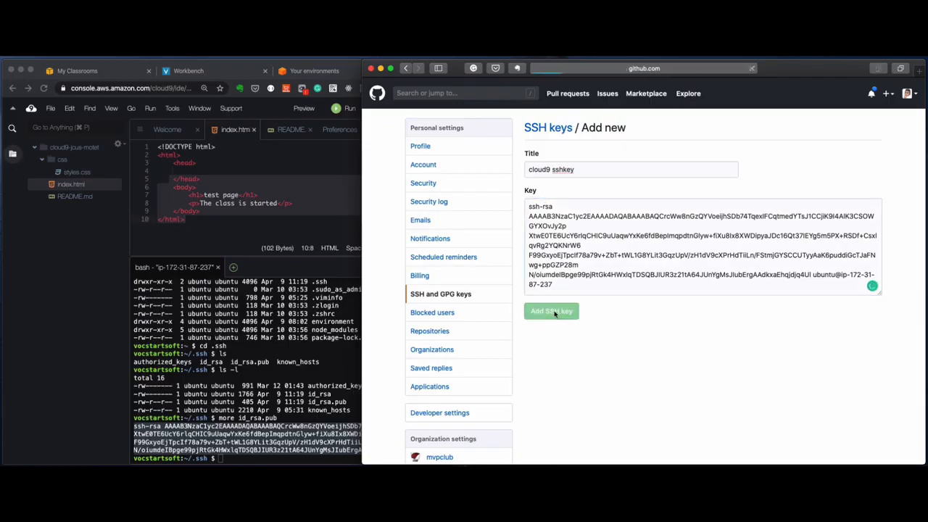
pyautogui.click(551, 310)
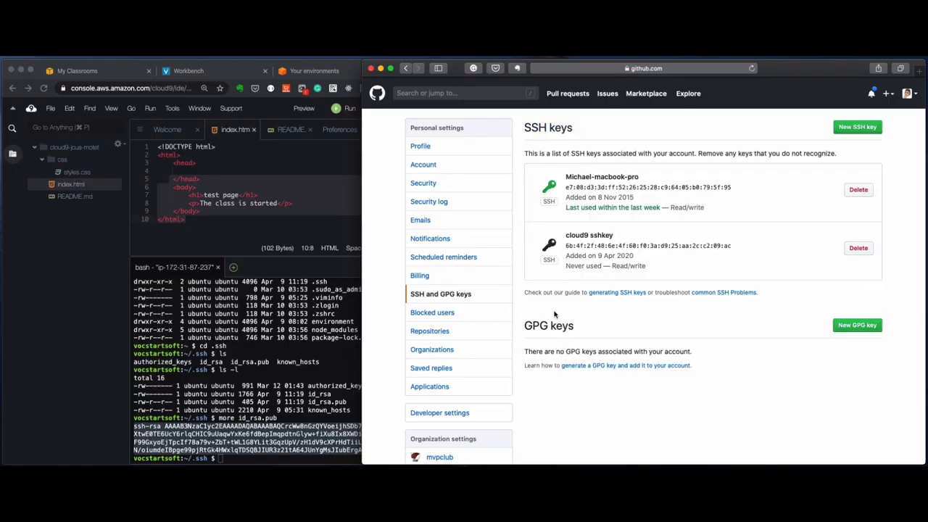
pyautogui.moveTo(594, 235)
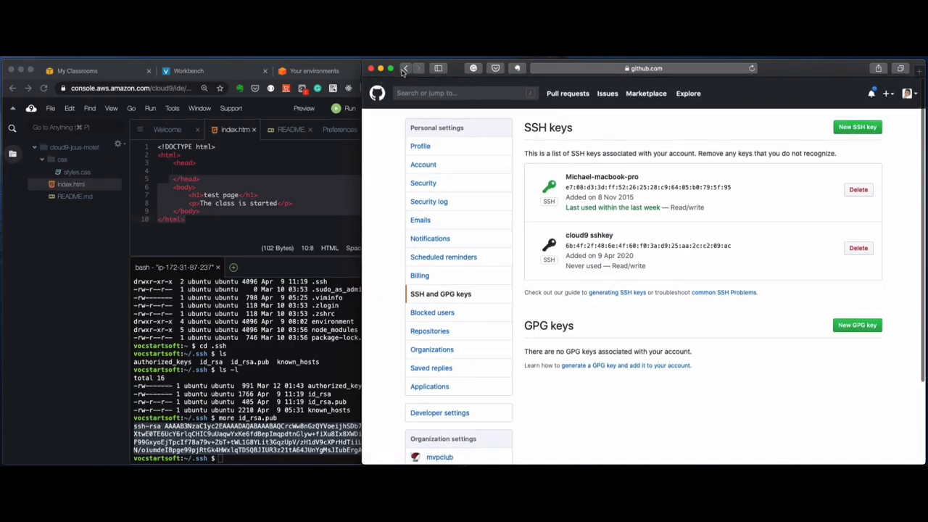
pyautogui.click(856, 126)
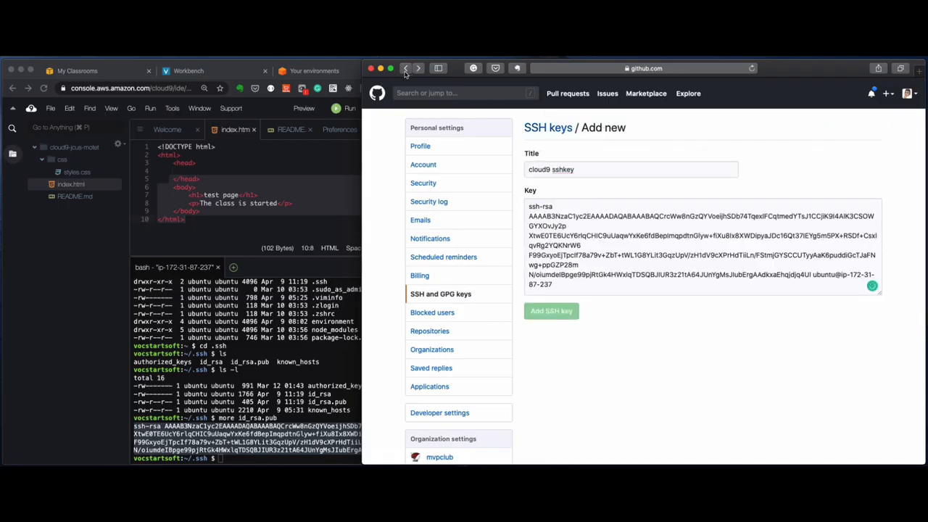
pyautogui.click(551, 310)
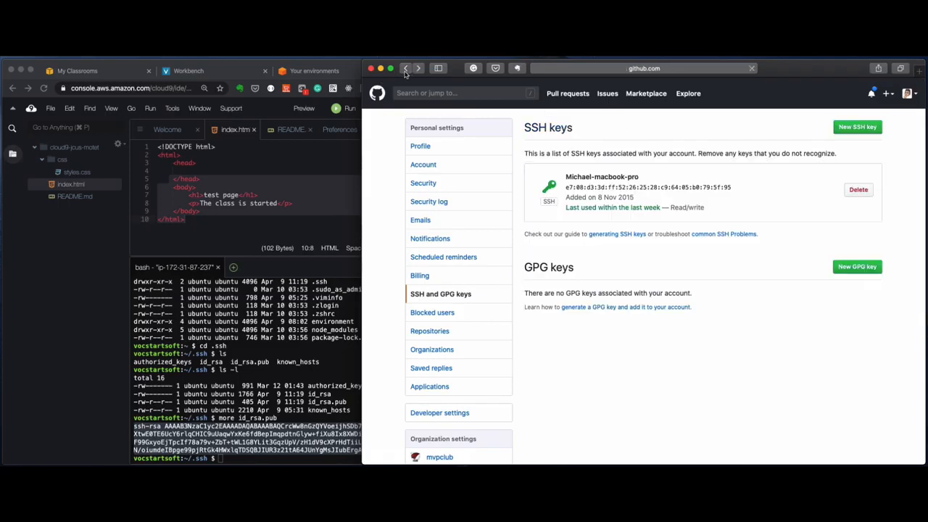
pyautogui.click(420, 145)
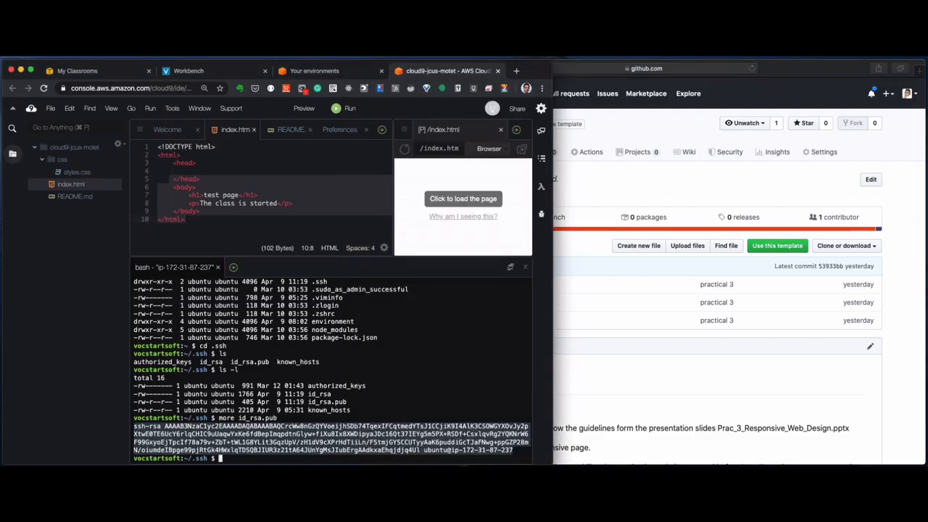
pyautogui.moveTo(417, 358)
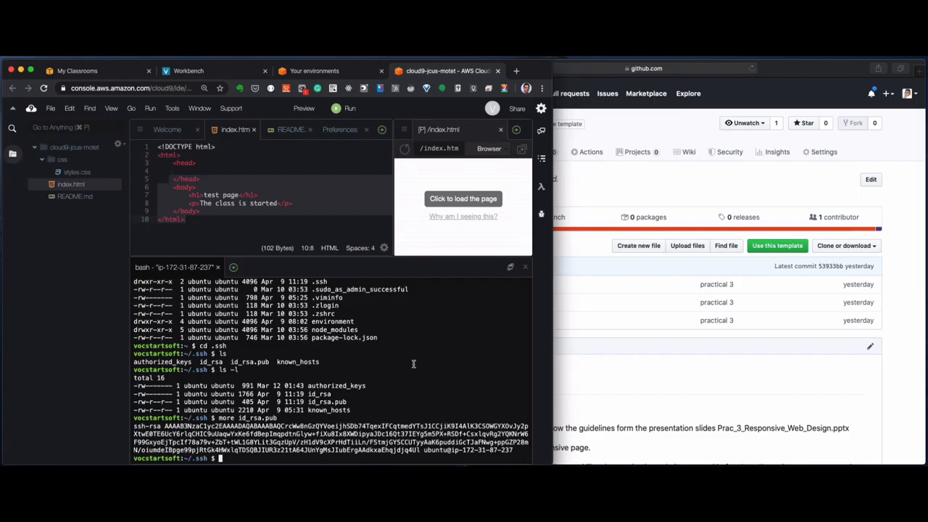
pyautogui.write('git')
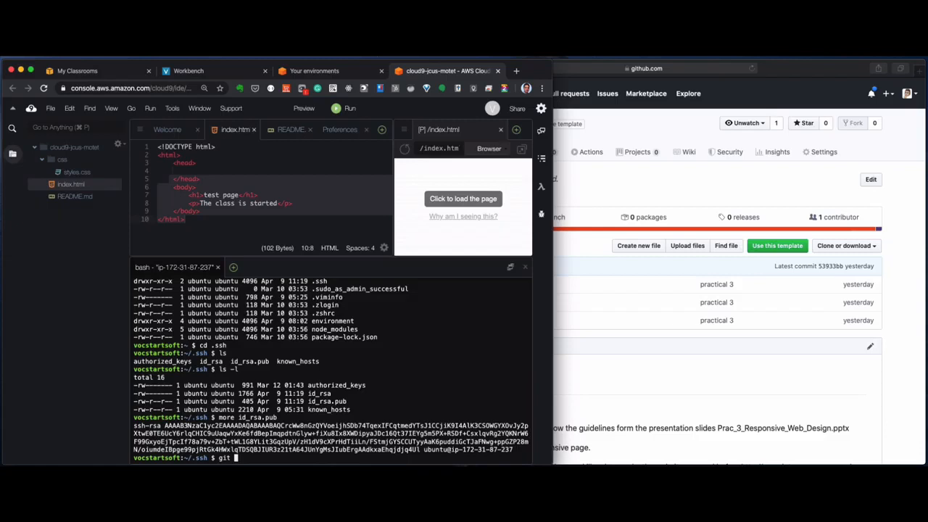
pyautogui.moveTo(797, 327)
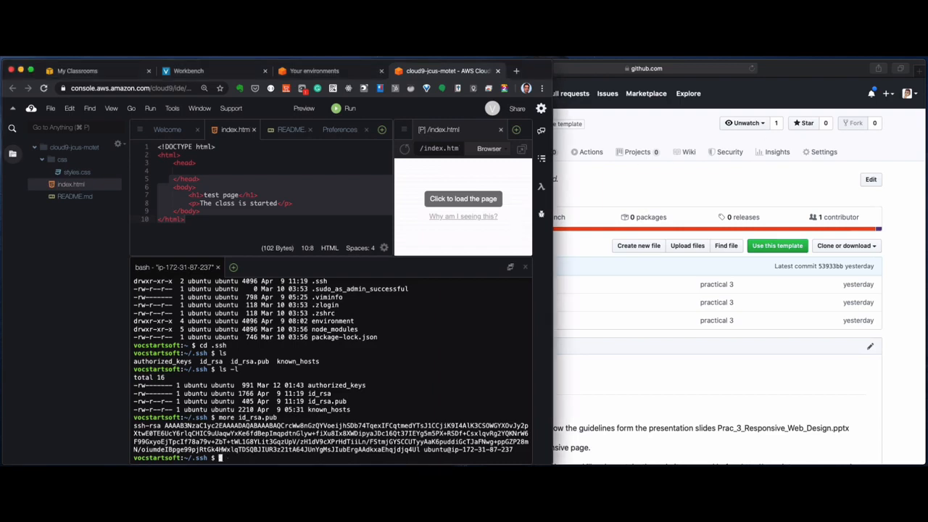
# Step: Set the global git user.name to Michael Hansen
pyautogui.write('git')
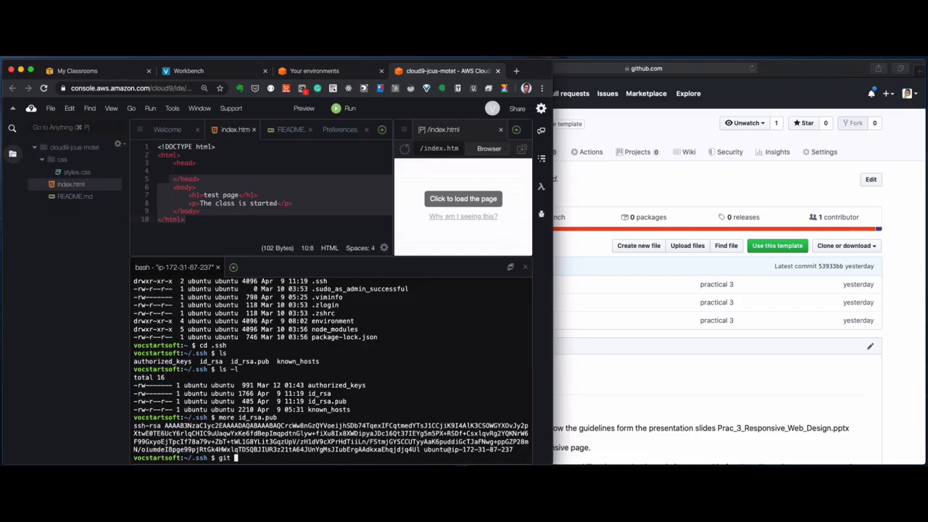
pyautogui.write('config')
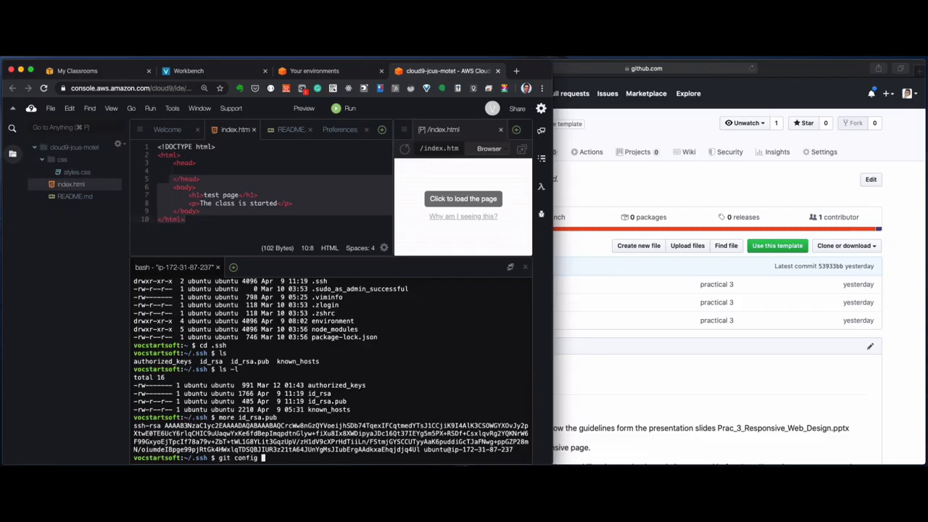
pyautogui.write('--global')
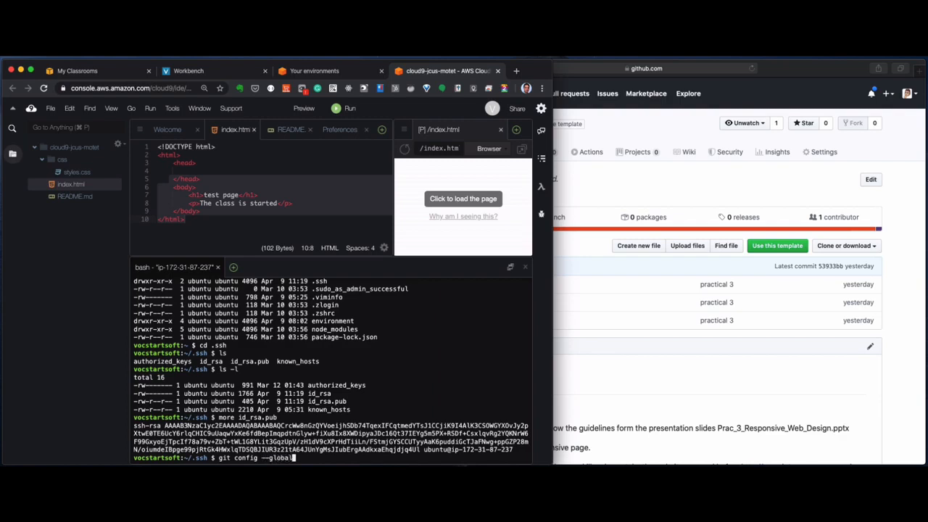
pyautogui.write('use')
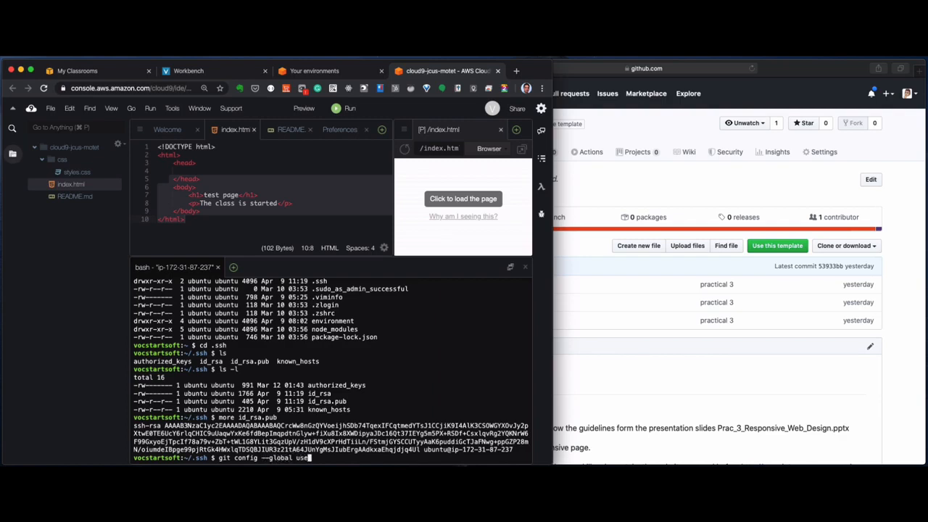
pyautogui.write('r.name "')
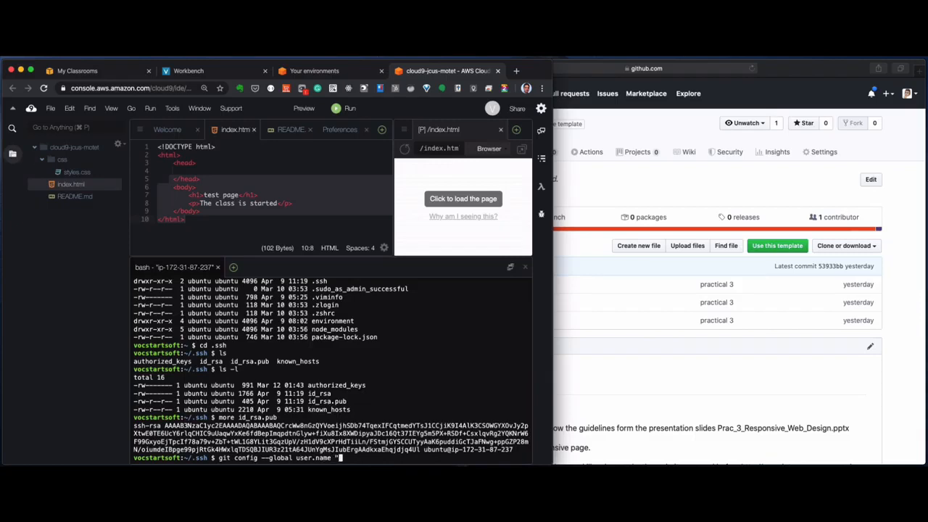
pyautogui.write('Mi')
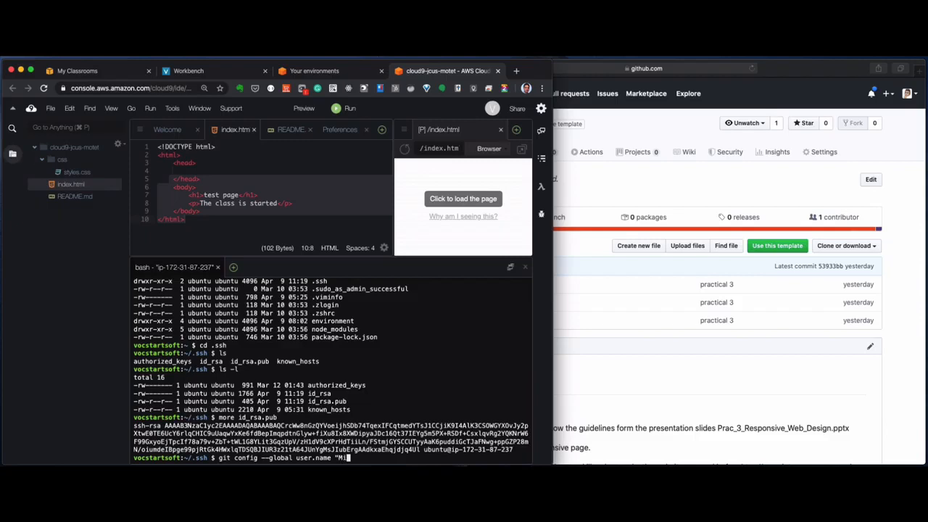
pyautogui.write('chael Hansen"')
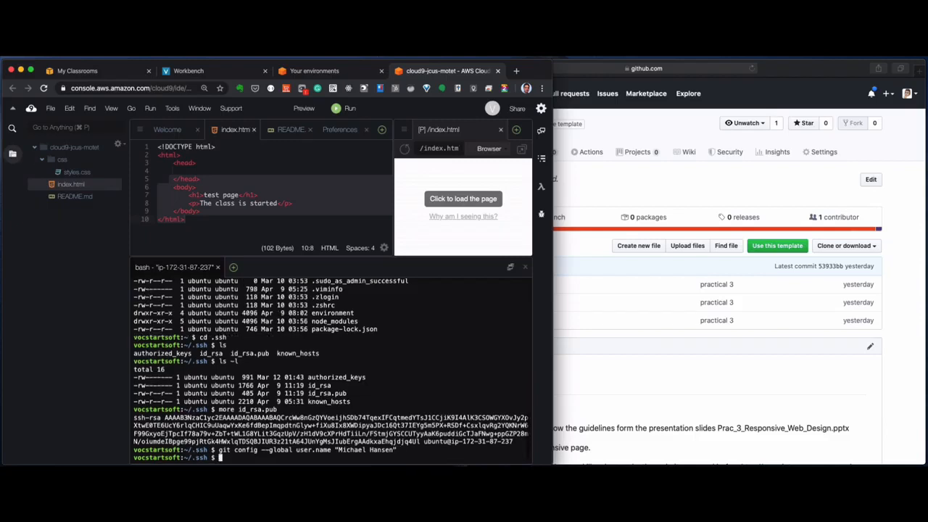
# Step: Set the global git user.email to the jcu.edu address and return to the home directory
pyautogui.write('git config')
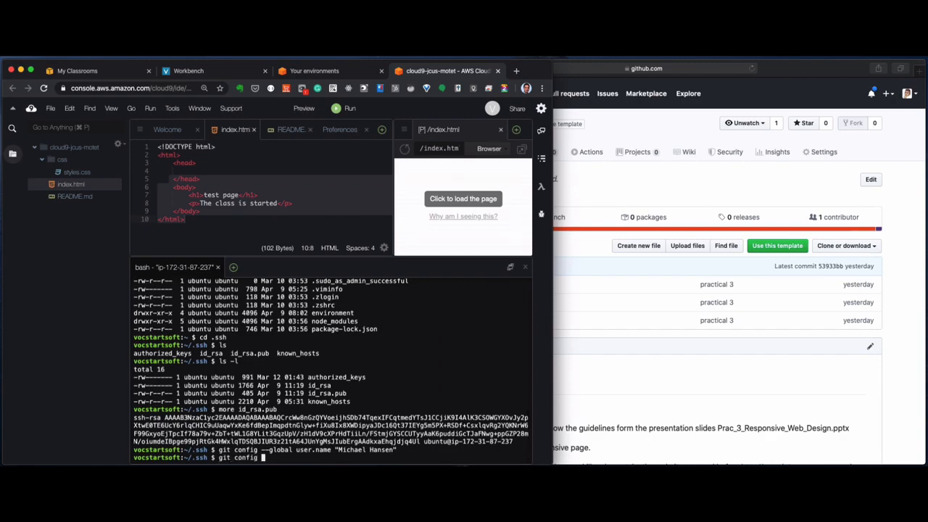
pyautogui.write('--global user.email')
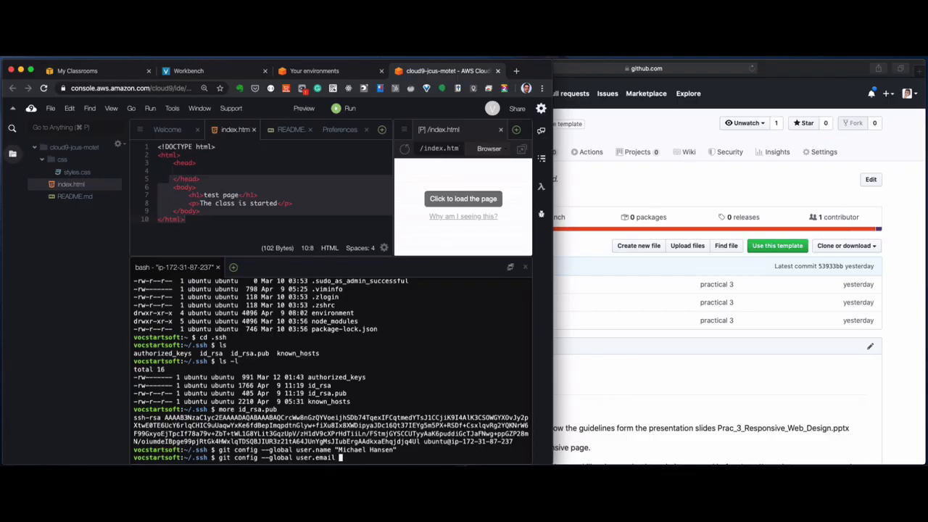
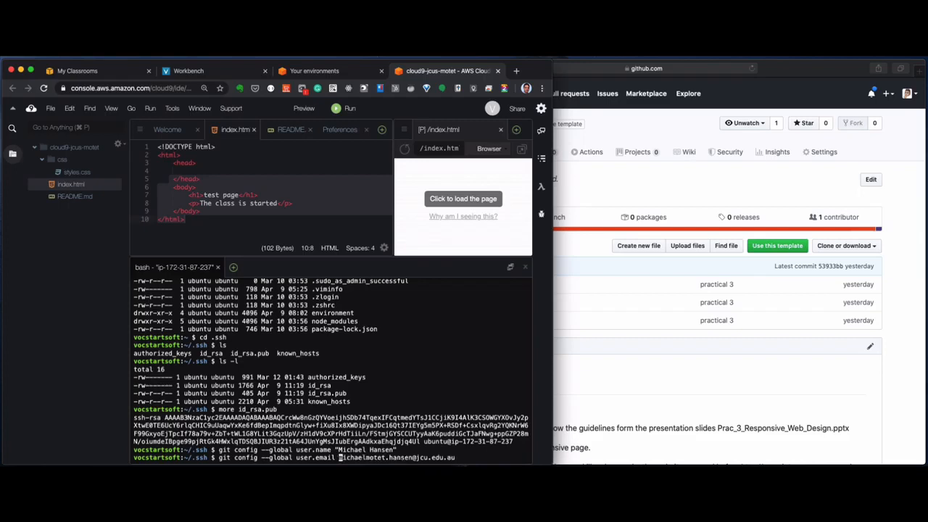
pyautogui.press('Enter')
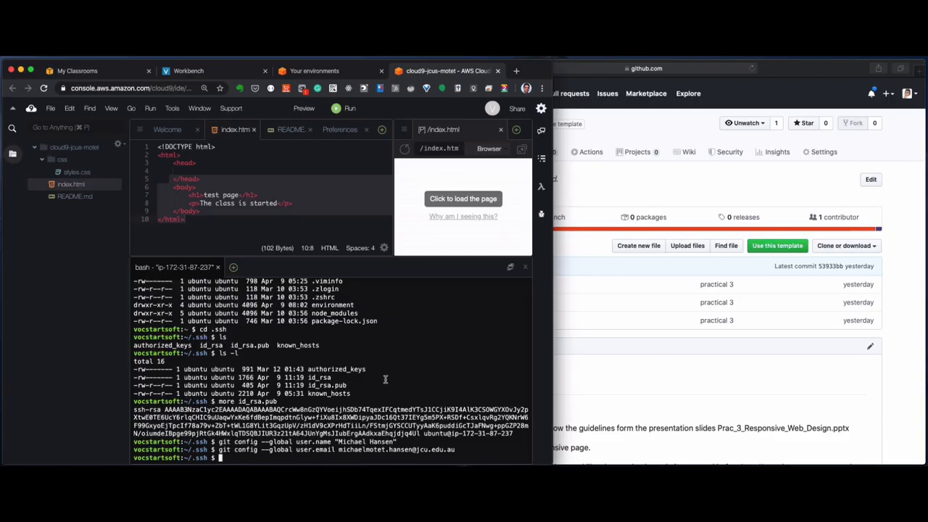
pyautogui.write('cd')
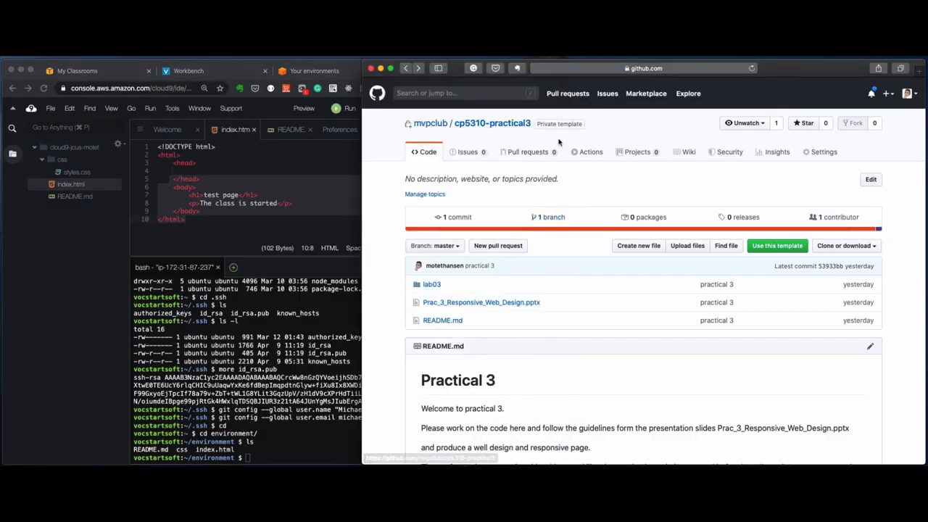
# Step: Clone the practical repository over SSH and expand the new practical3 folder in the file tree
pyautogui.click(847, 245)
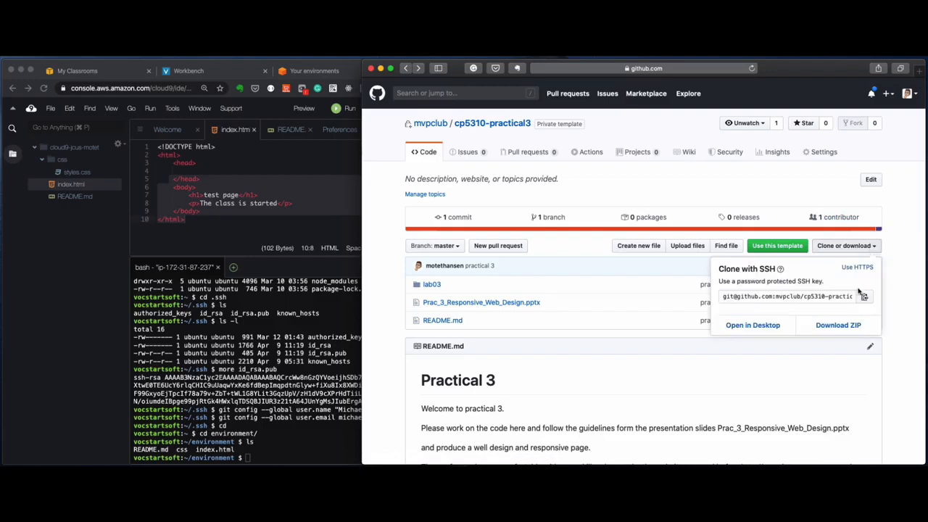
pyautogui.moveTo(128, 394)
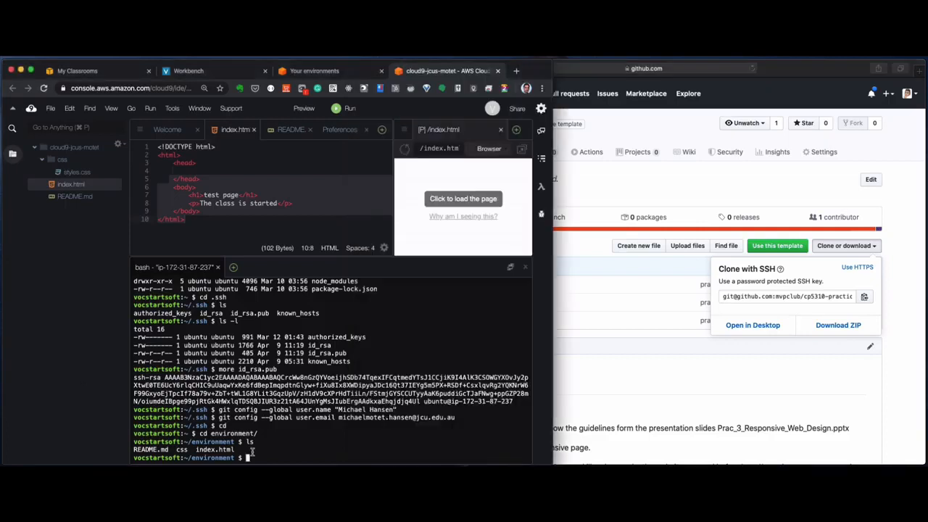
pyautogui.write('git clone git@github.com:mvpclub/cp5310-practical3.git')
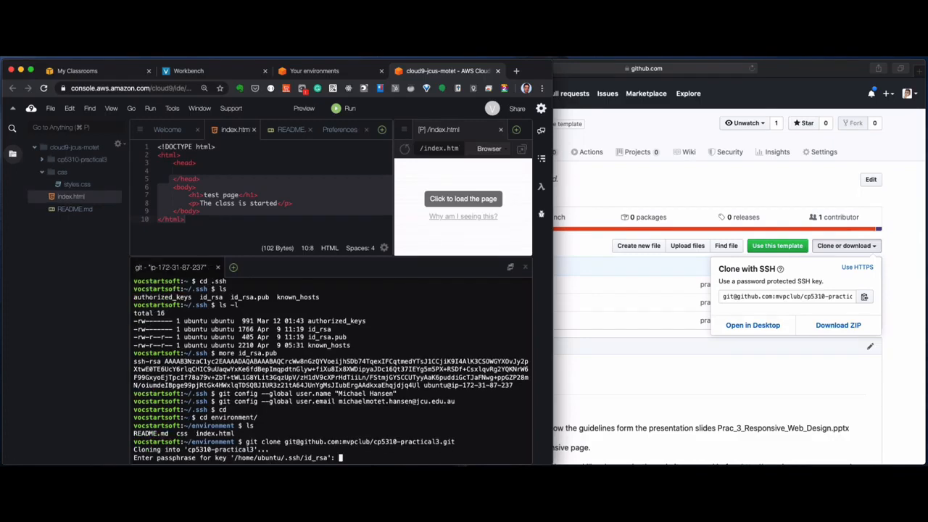
pyautogui.press('Enter')
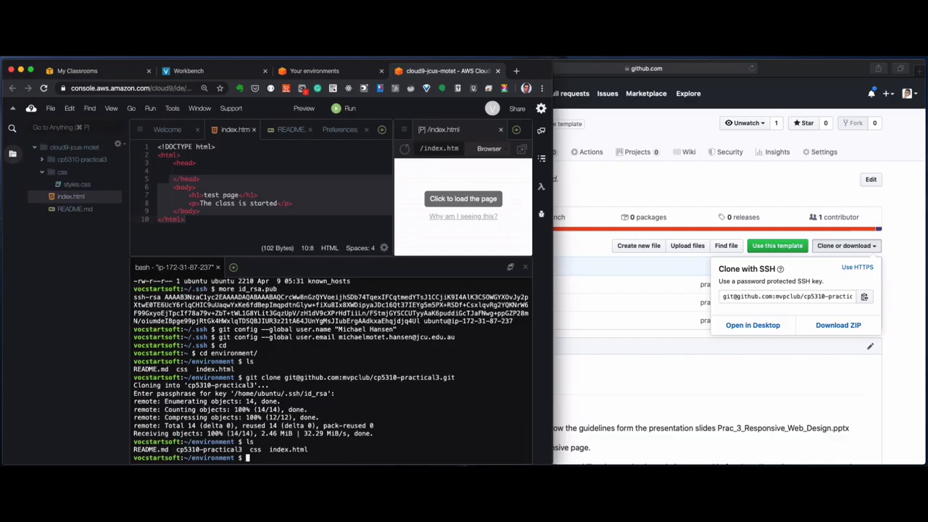
pyautogui.click(74, 158)
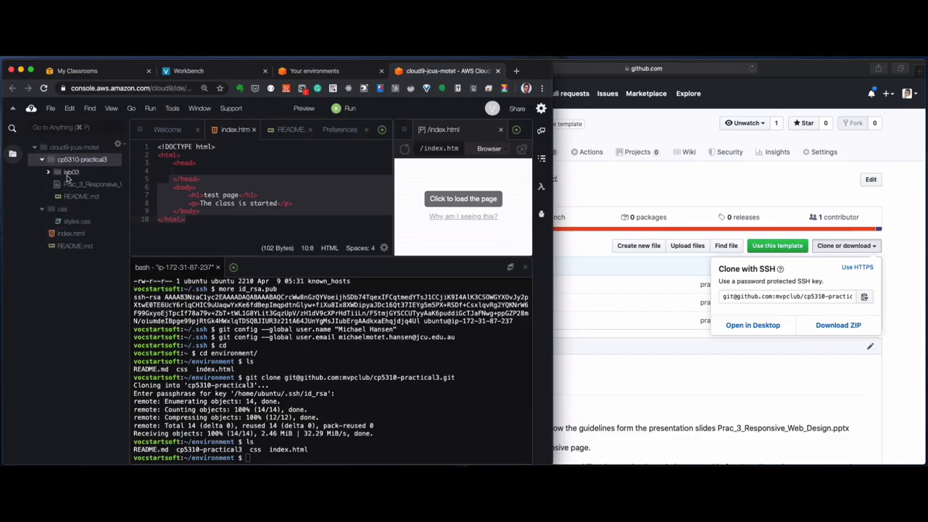
# Step: Open lab03/ch12activity1.html in the editor and show its live preview of the History of the Dog page
pyautogui.click(69, 160)
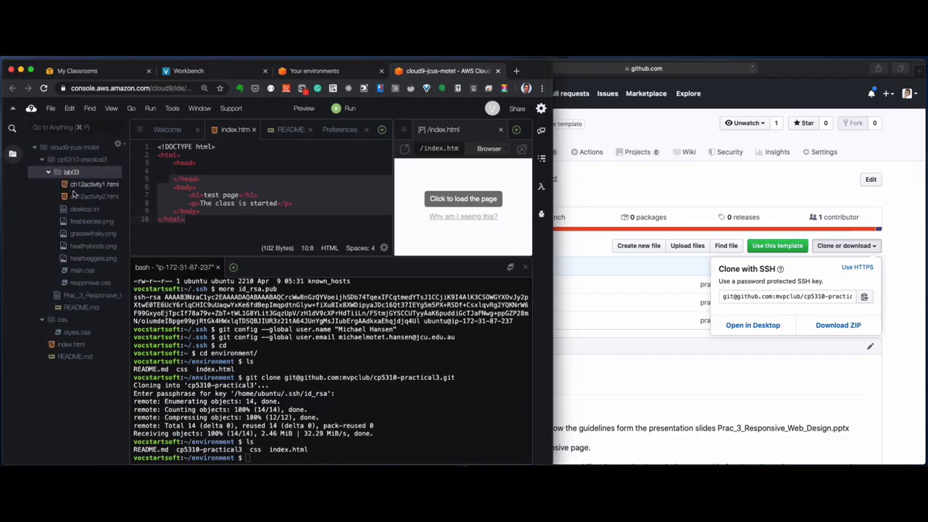
pyautogui.doubleClick(85, 182)
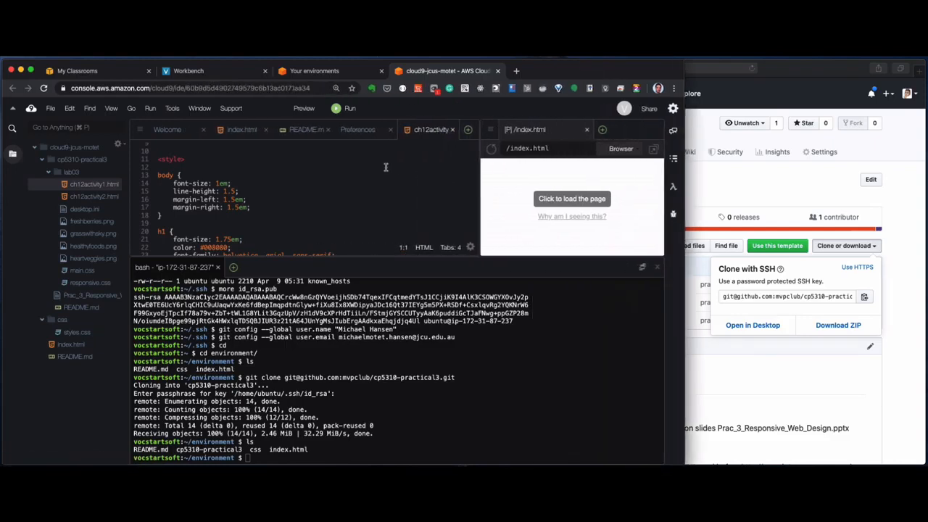
pyautogui.click(304, 107)
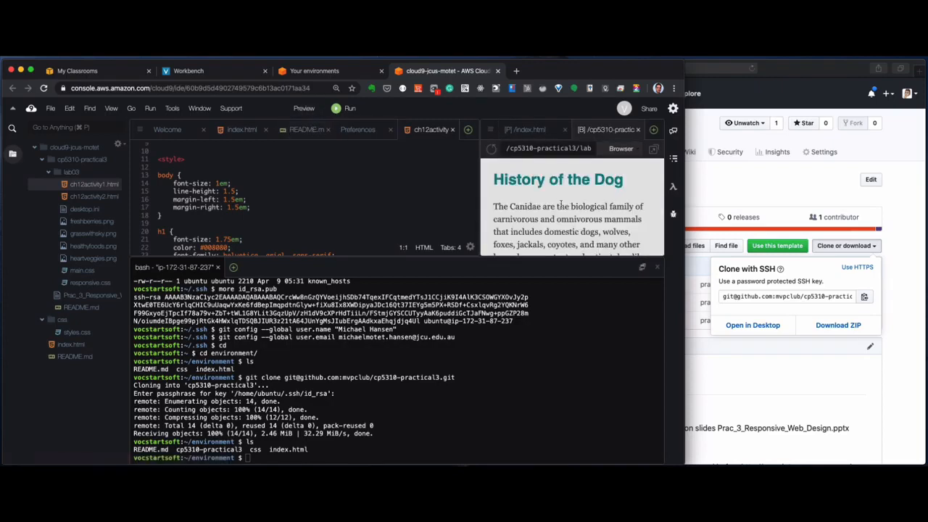
pyautogui.scroll(-3)
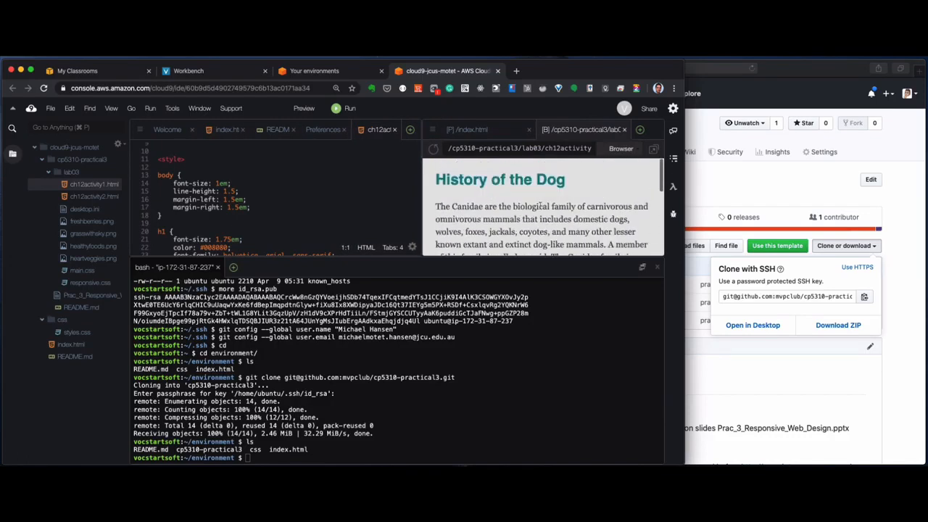
pyautogui.scroll(-3)
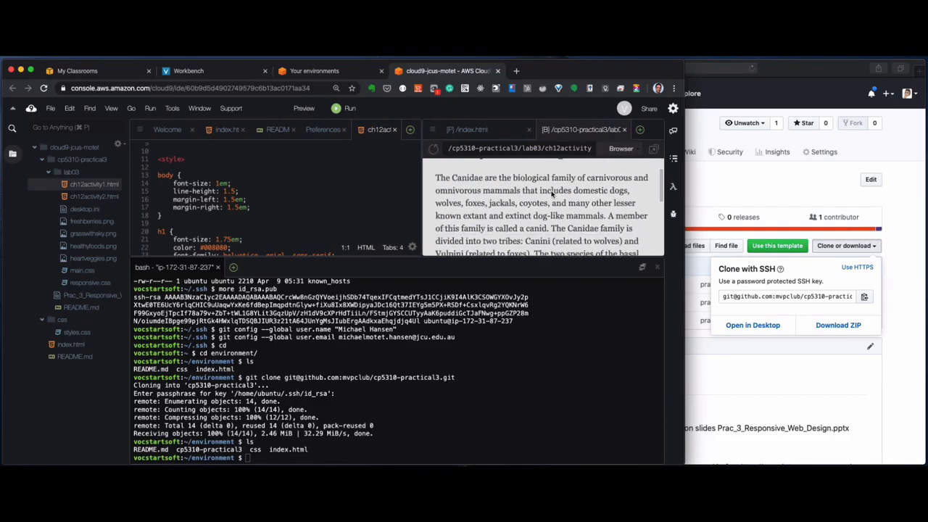
# Step: Edit the page's <title> so it ends with '- Practical 3'
pyautogui.click(76, 184)
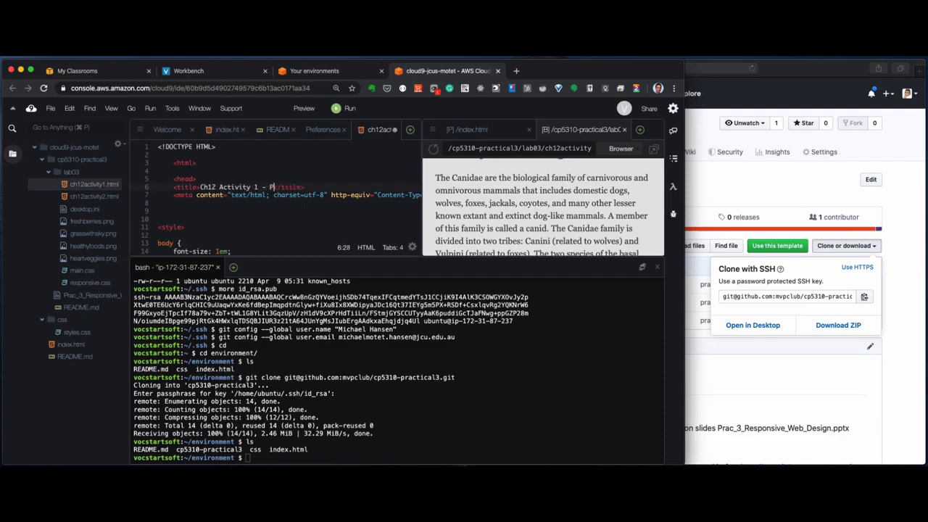
pyautogui.write('ractical 3')
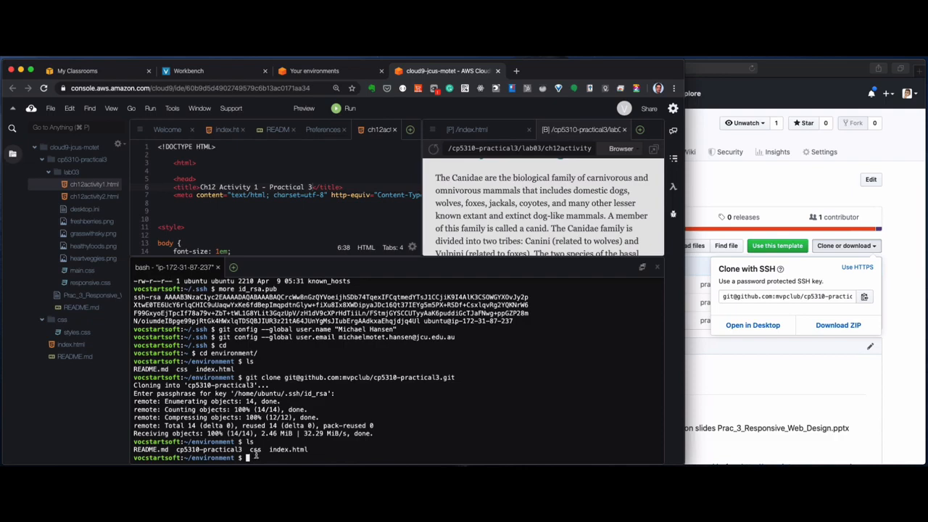
# Step: Move the terminal into the cloned repository folder
pyautogui.write('git add .')
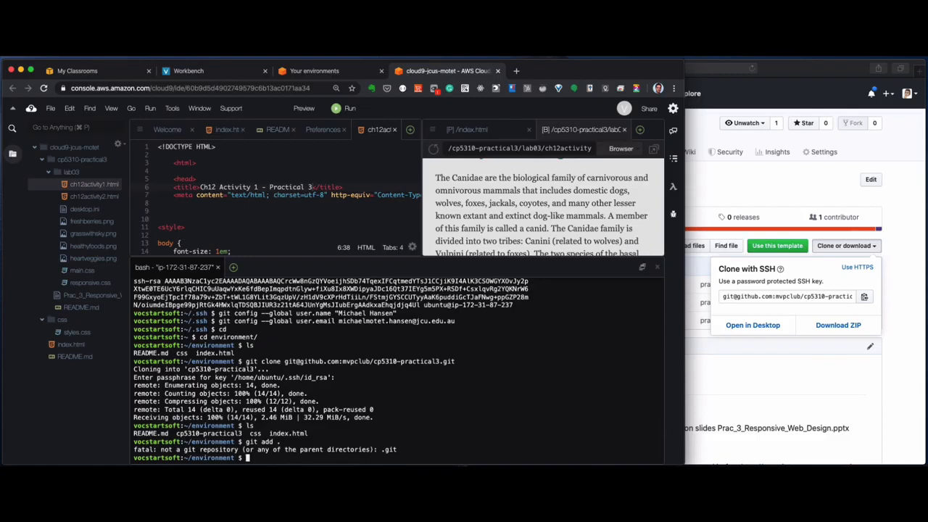
pyautogui.write('cd cp5310-practical3/')
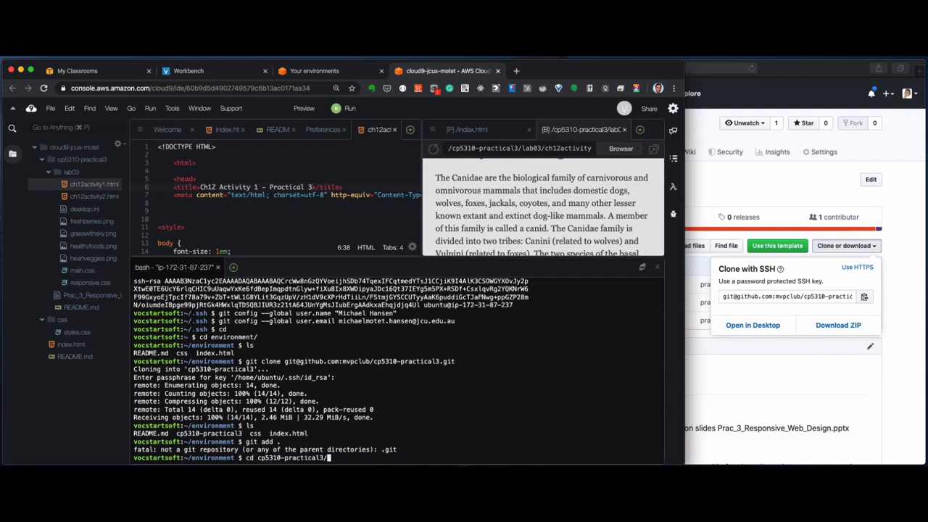
pyautogui.press('Enter')
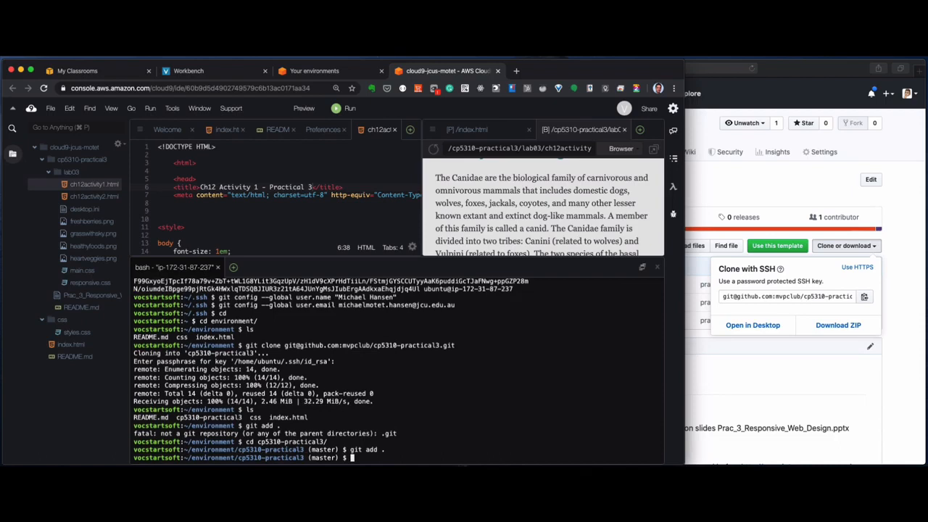
# Step: Stage the change and commit it with the message 'added soem text', then push to the remote
pyautogui.write('g')
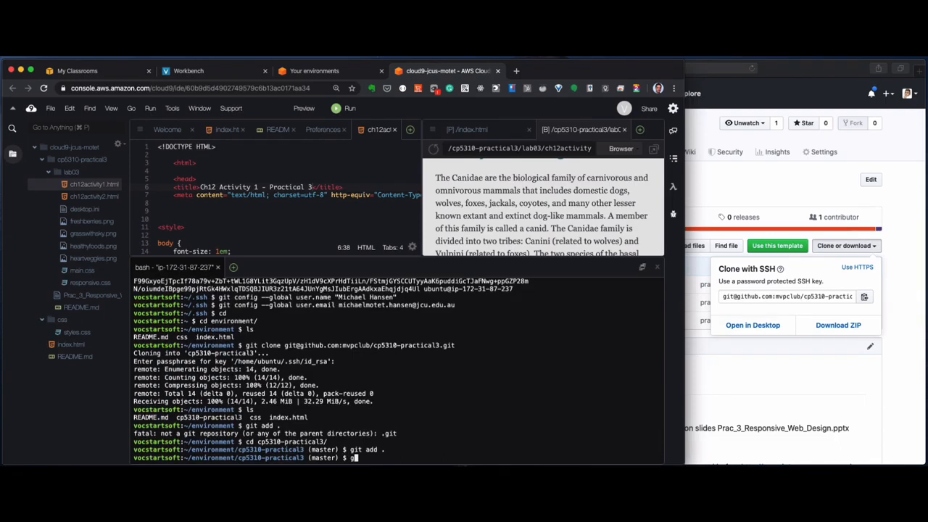
pyautogui.write('git commit')
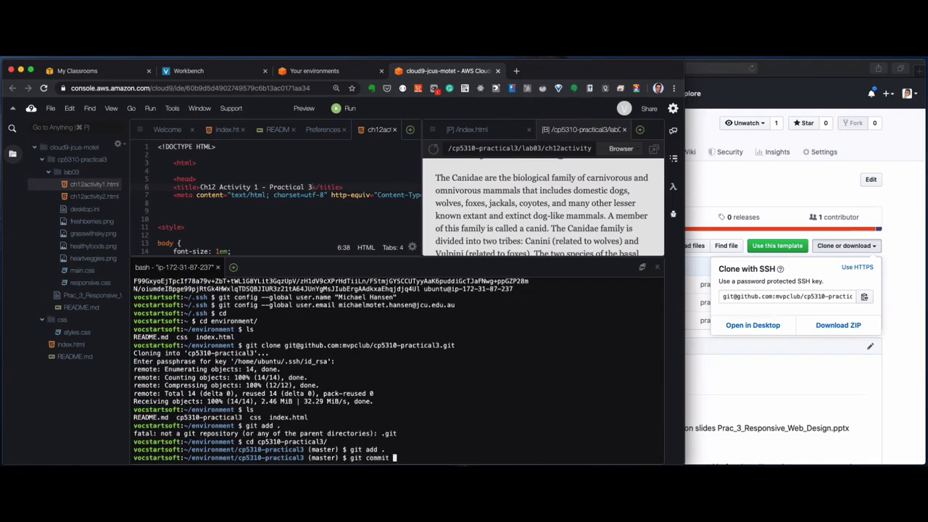
pyautogui.write('-m "')
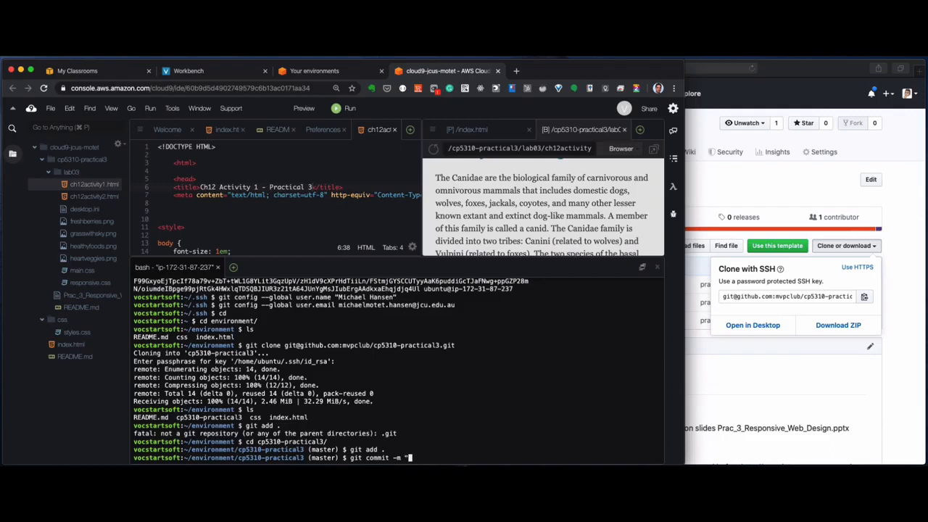
pyautogui.write('added')
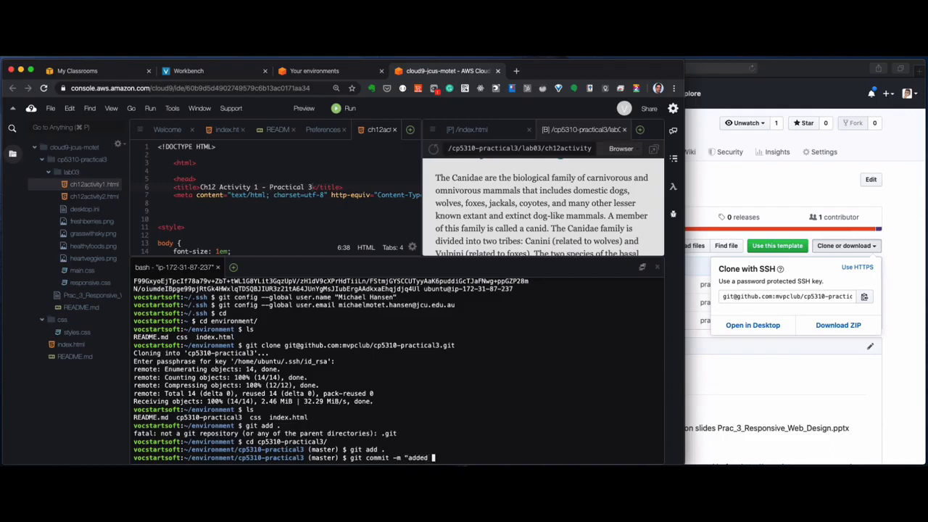
pyautogui.write('soem tex')
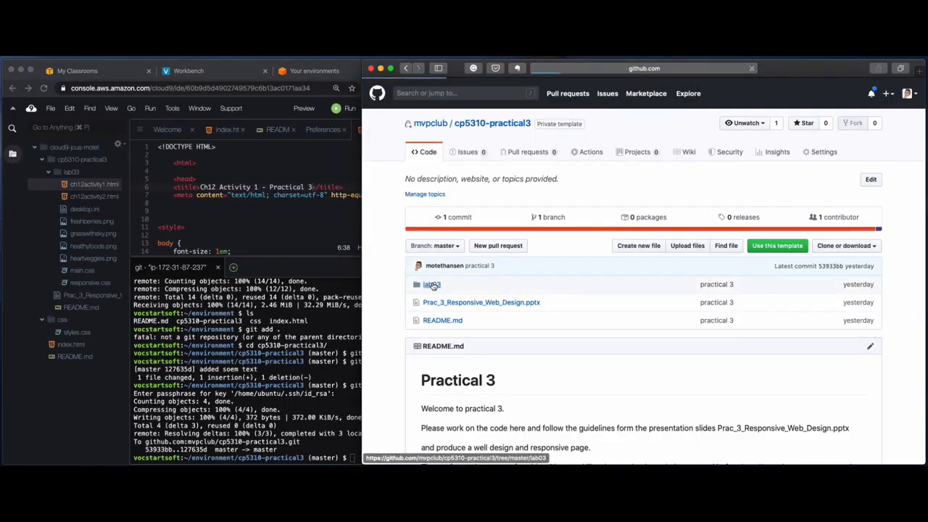
# Step: View lab03/ch12activity1.html on GitHub and highlight the added Practical 3 words in its title
pyautogui.click(429, 284)
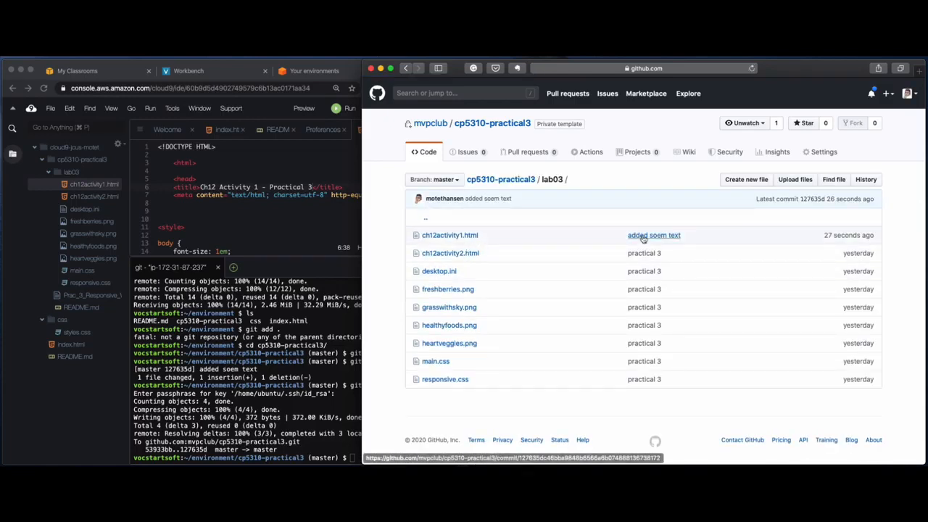
pyautogui.moveTo(678, 238)
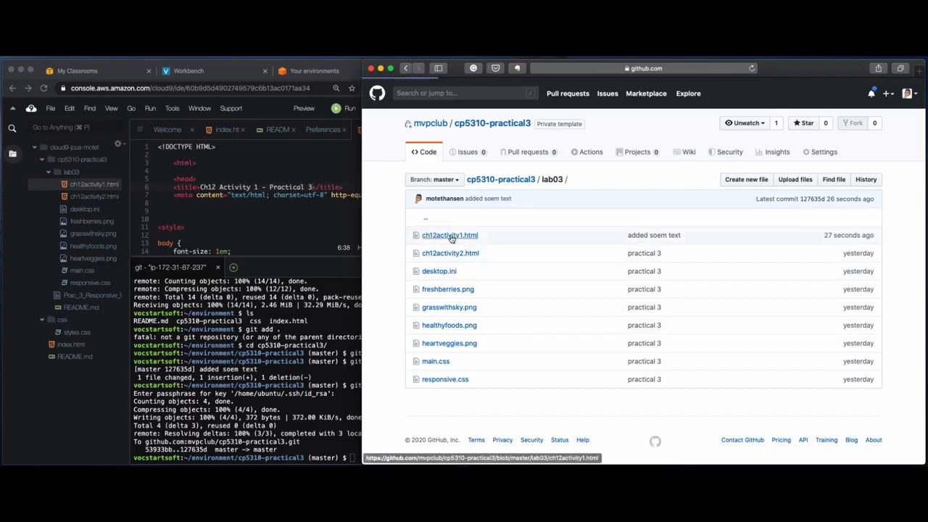
pyautogui.click(449, 235)
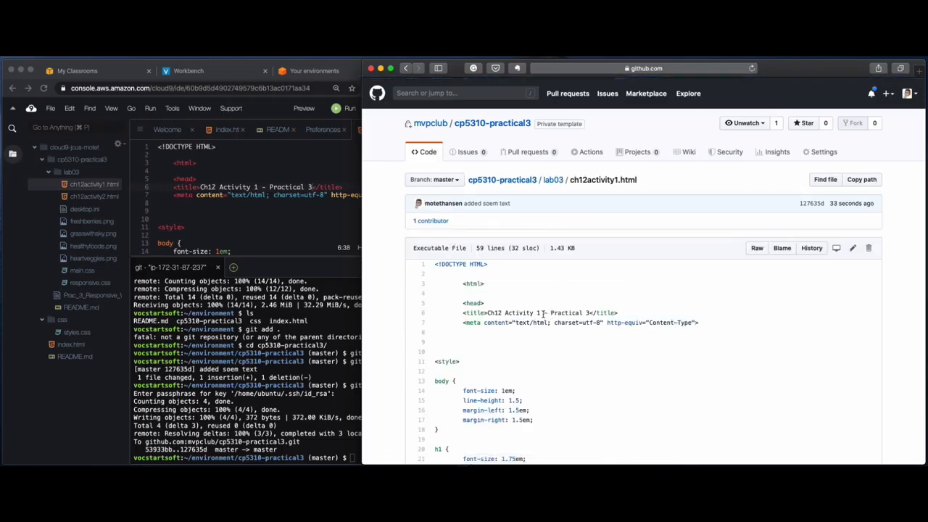
pyautogui.doubleClick(567, 313)
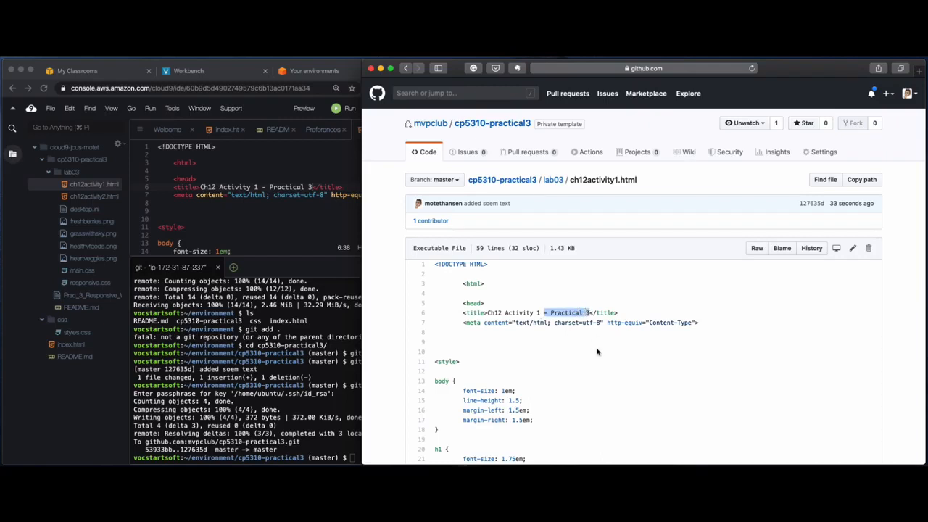
pyautogui.moveTo(502, 180)
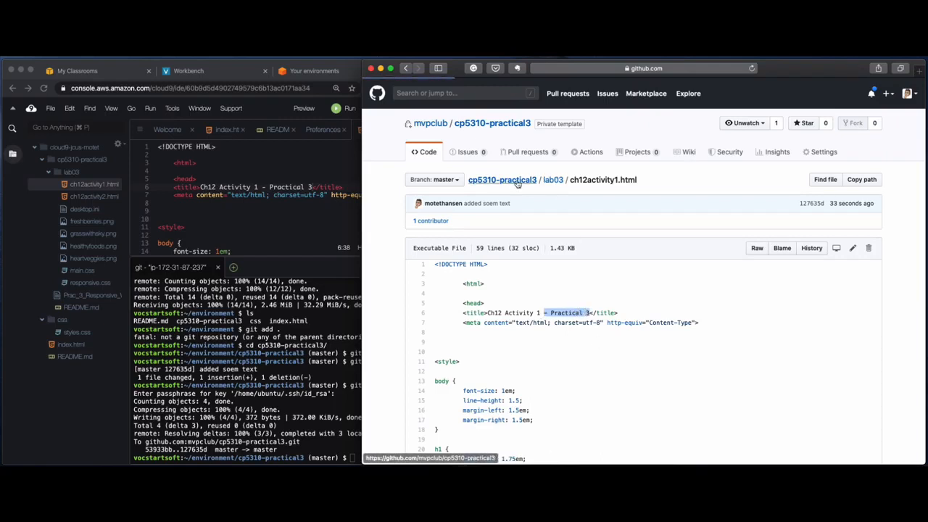